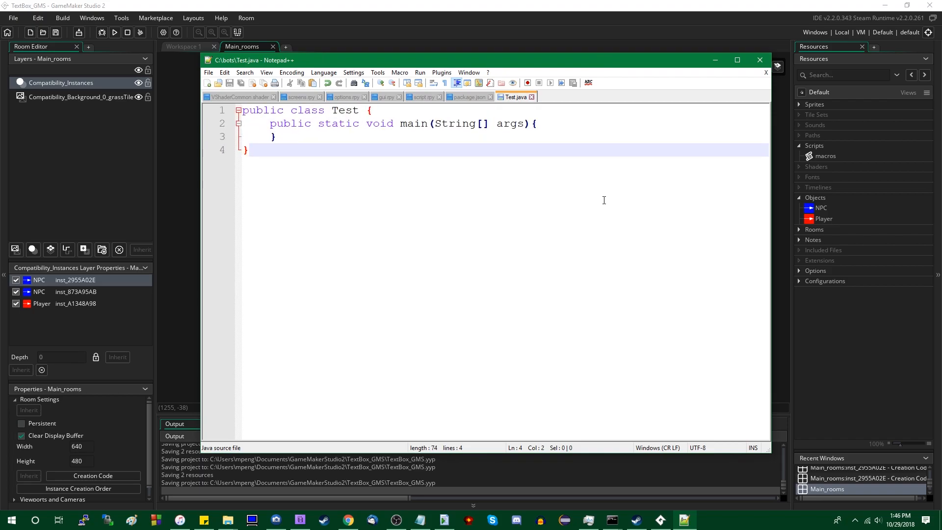
- Add a static add(int a, int b) method below main returning a+b
key("Return")
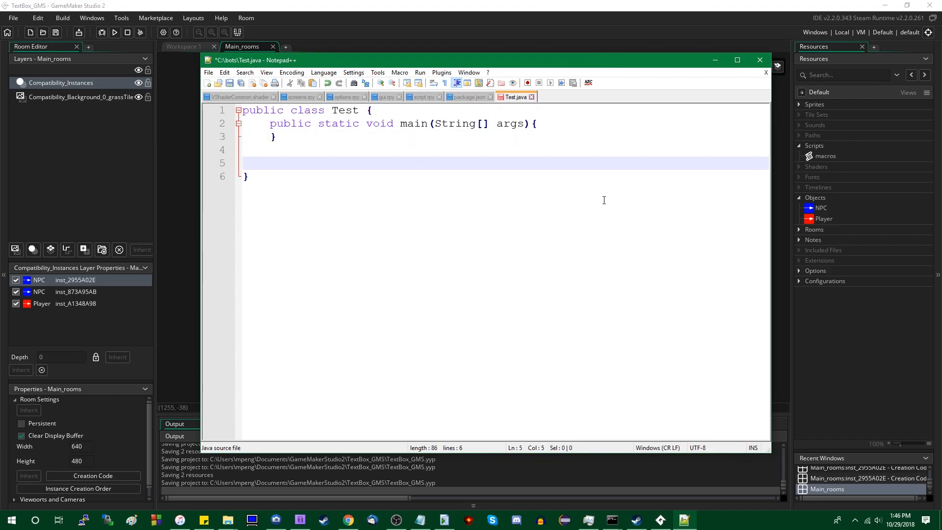
type("public static")
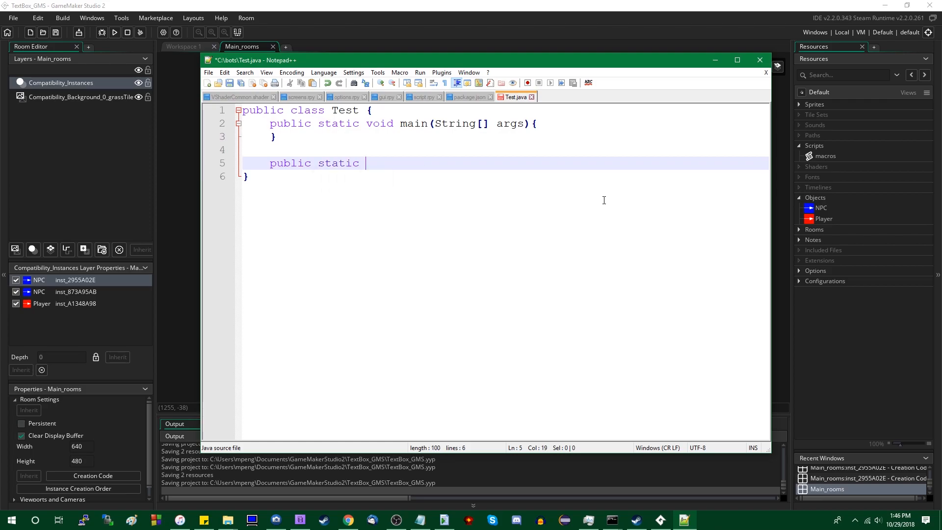
type("int add(")
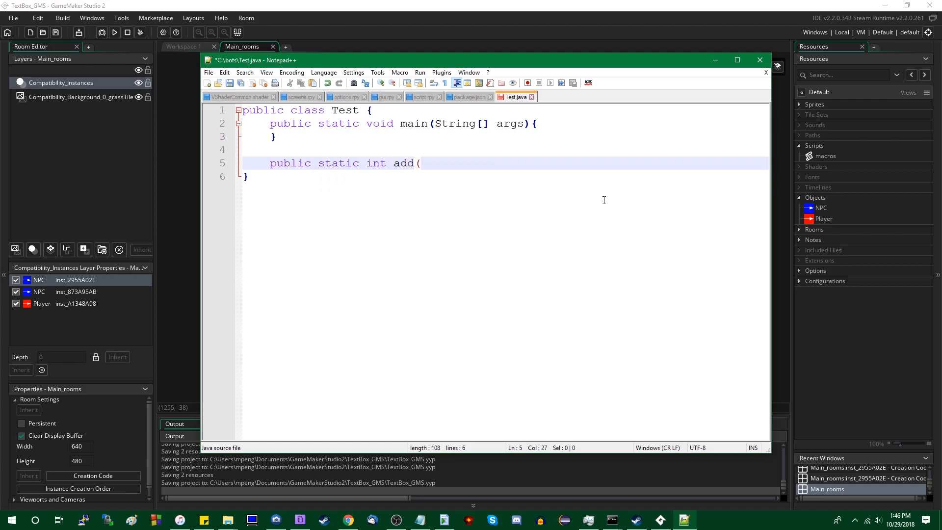
type("int a, int b){")
type("r")
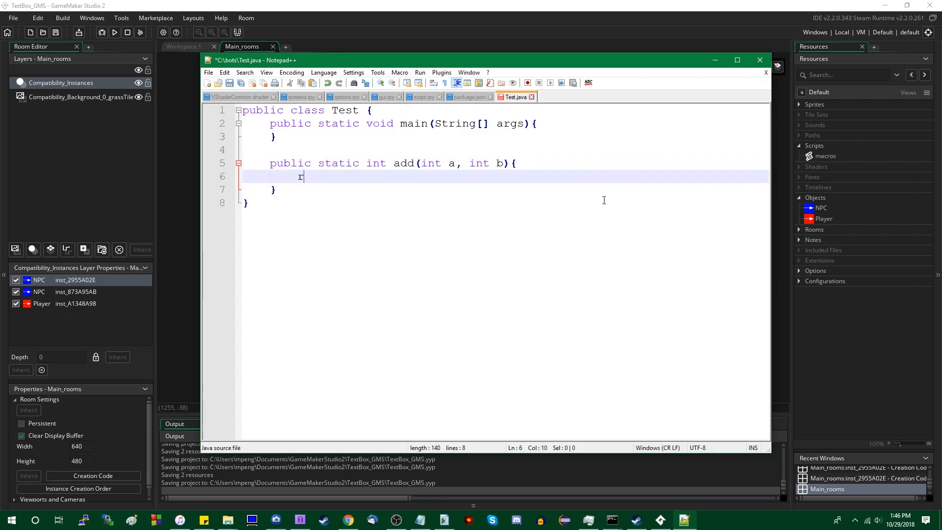
type("eturn a+b'")
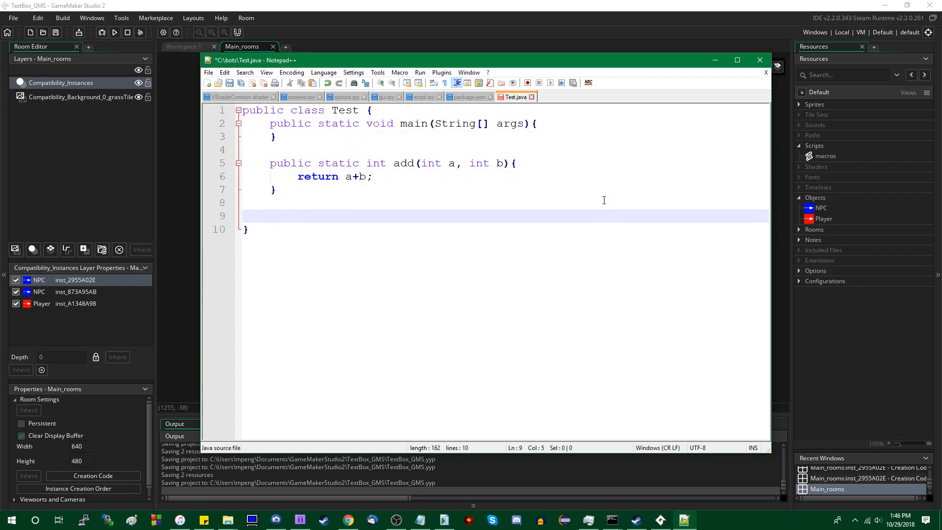
- Add an overloaded add(int a, int b, int c) method returning a+b+c
type("public static int a")
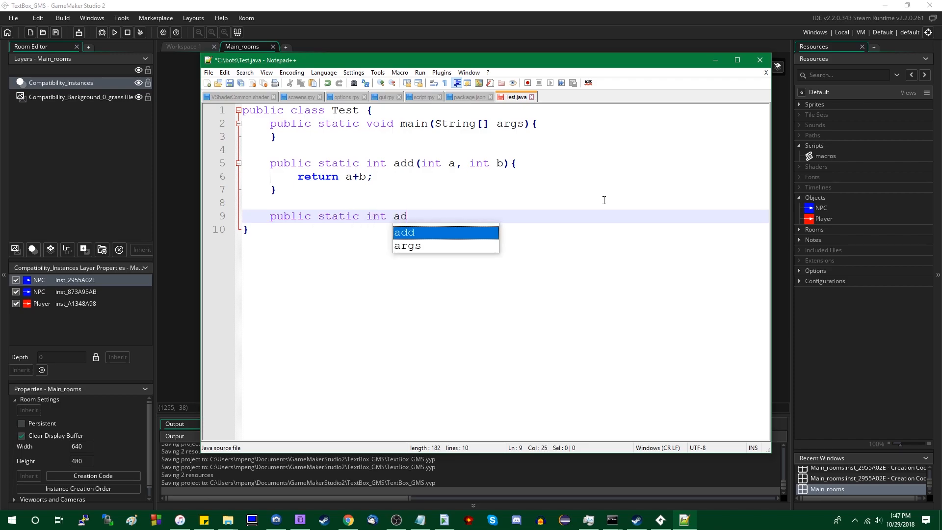
type("d(")
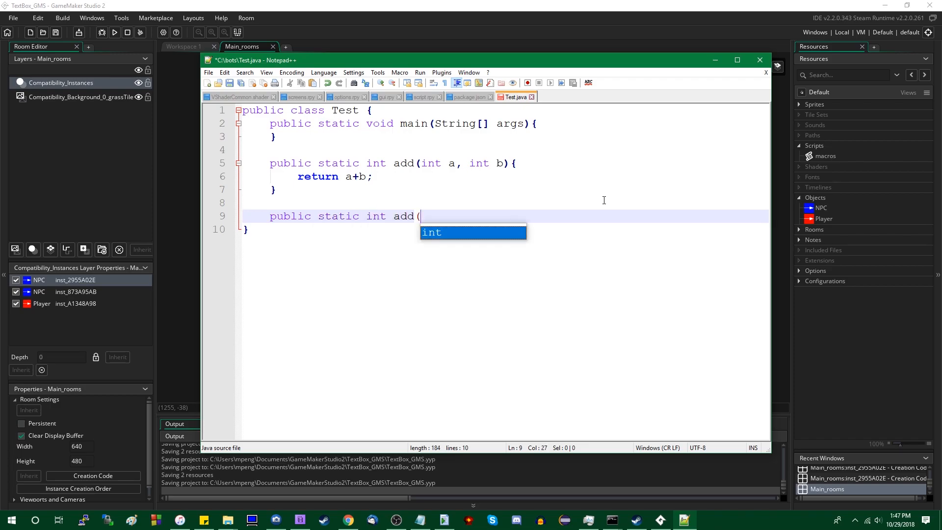
type("int a, int b, int c){")
type("r")
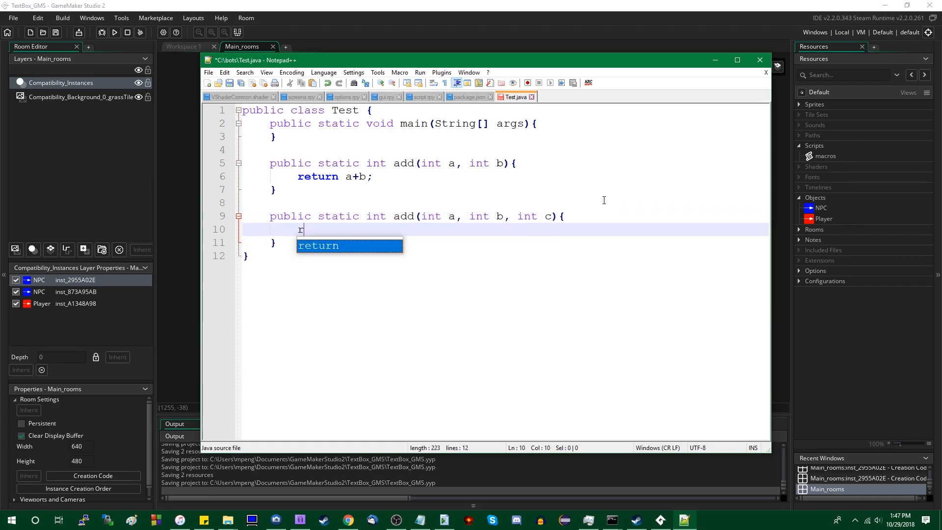
type("eturn a+b+c;")
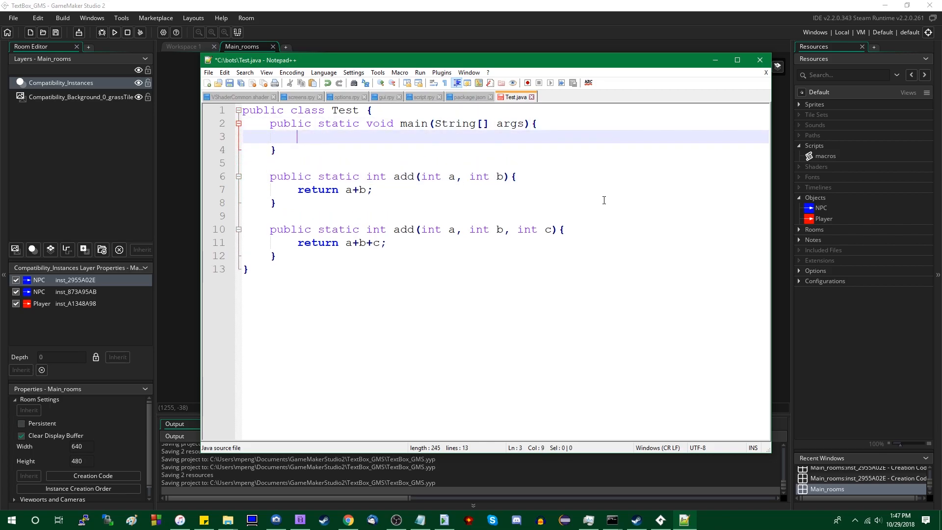
- Make main print "5 + 3: " followed by add(5, 3)
type("System.out.println(")
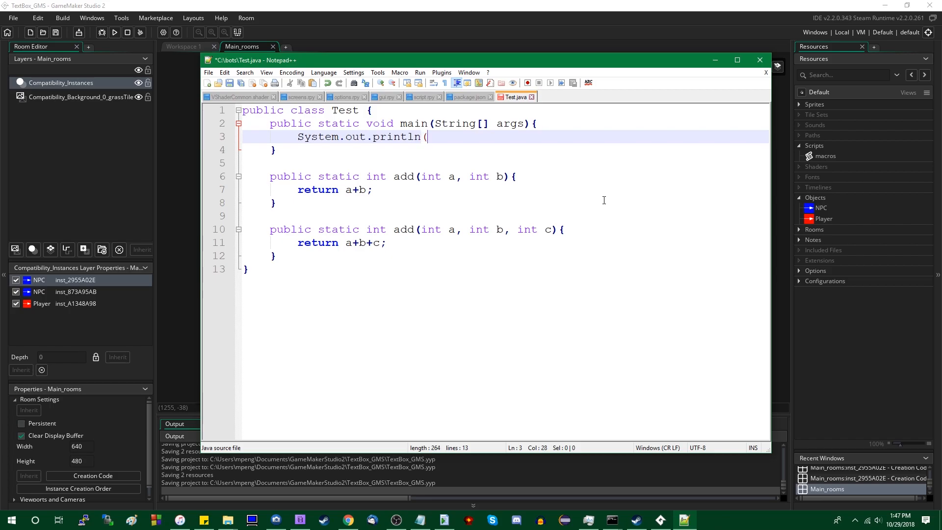
type("\"")
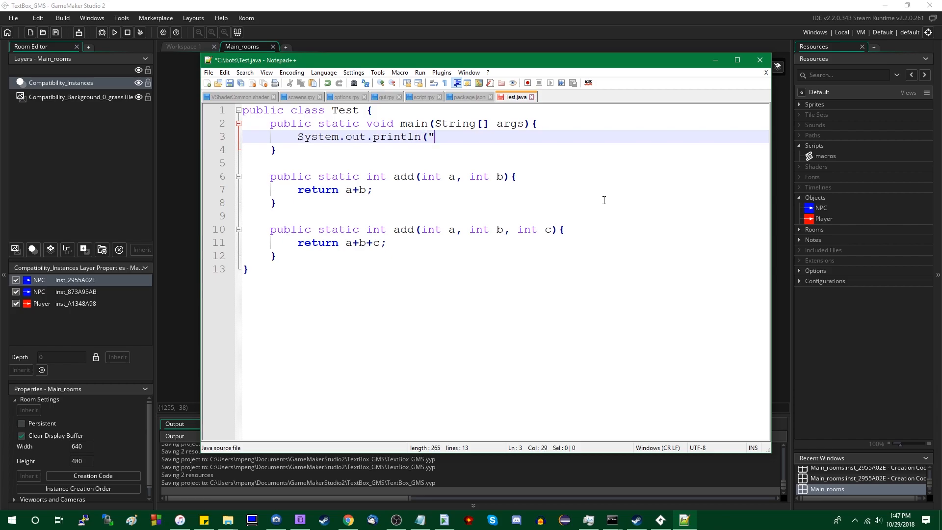
type("5 +")
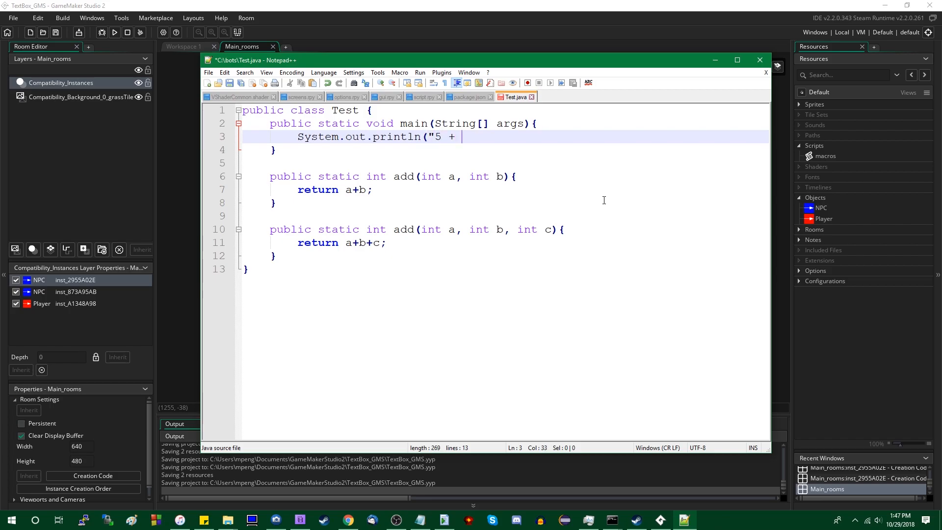
type("3: \"+")
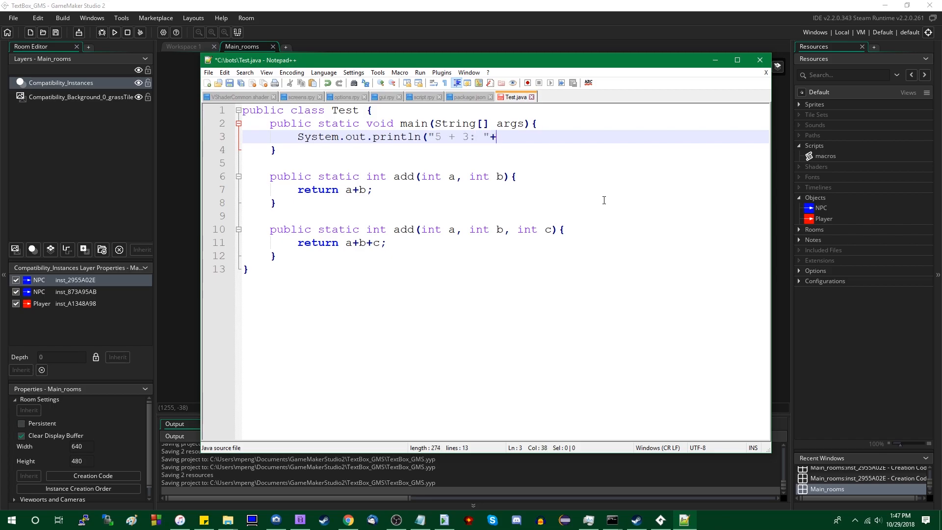
type("add(5,")
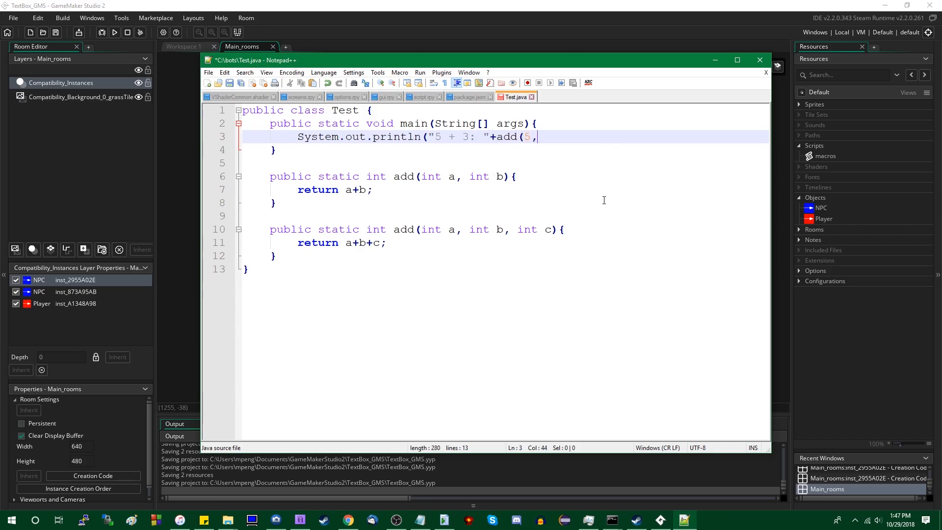
type("3));")
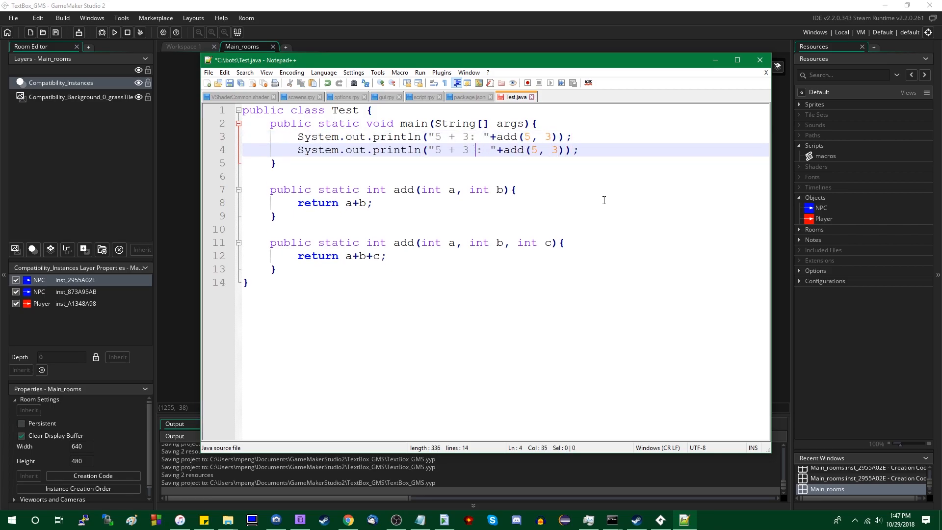
- Duplicate the line as "5 + 3 + 6: " printing add(5, 3, 6)
type("+")
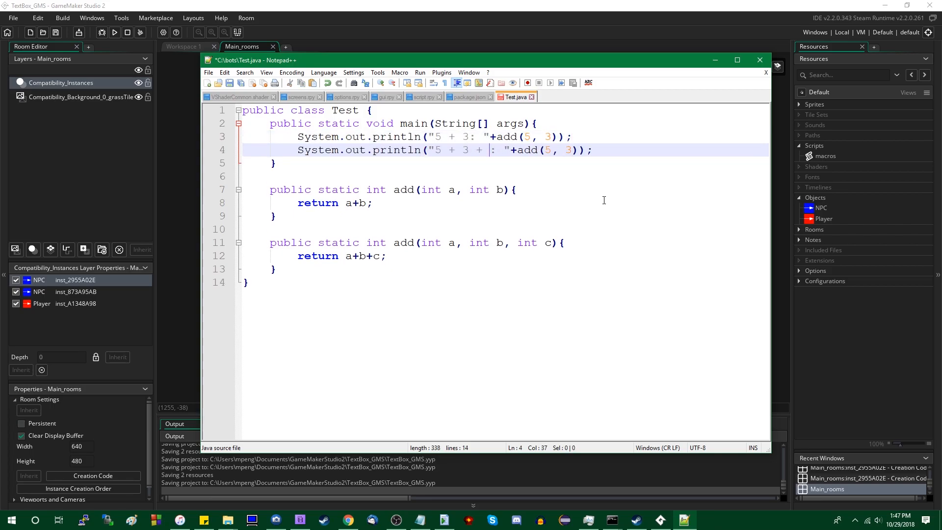
type("6")
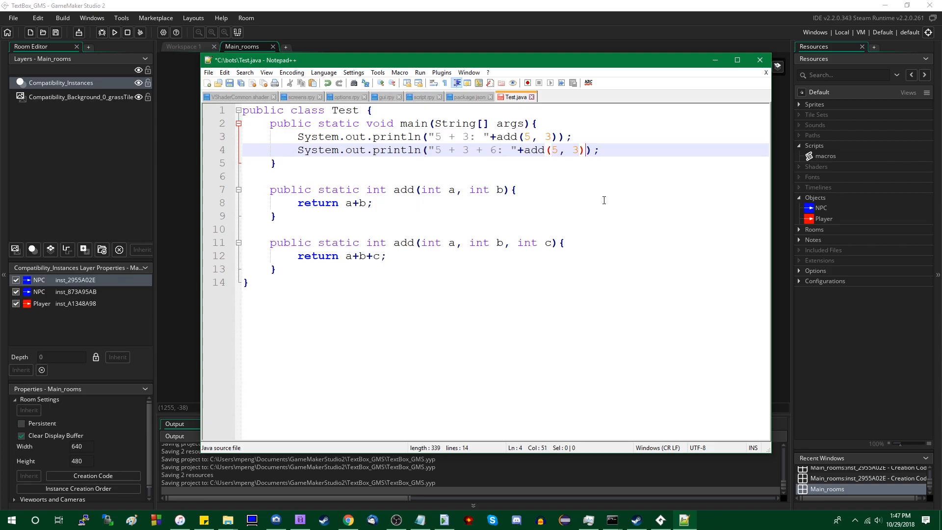
type(", 6")
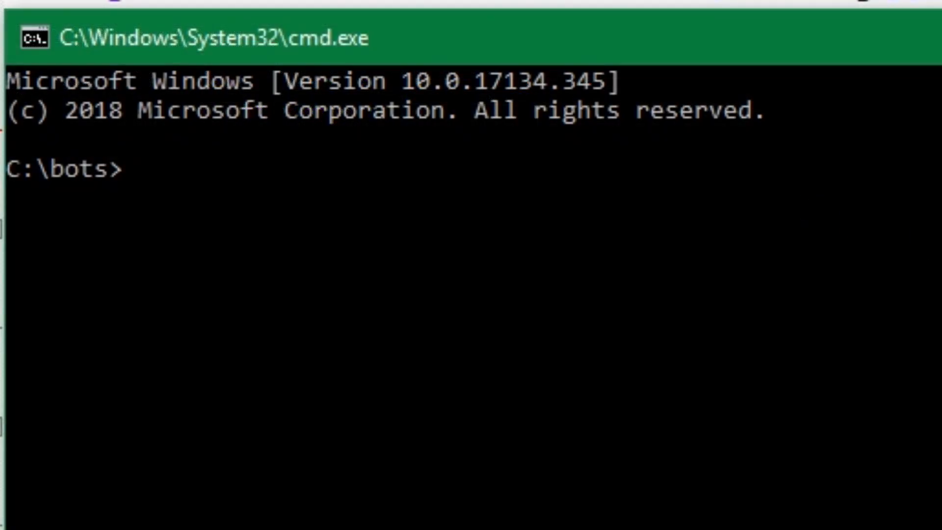
- Compile Test.java with javac and run java Test to print 8 and 14
type("javac")
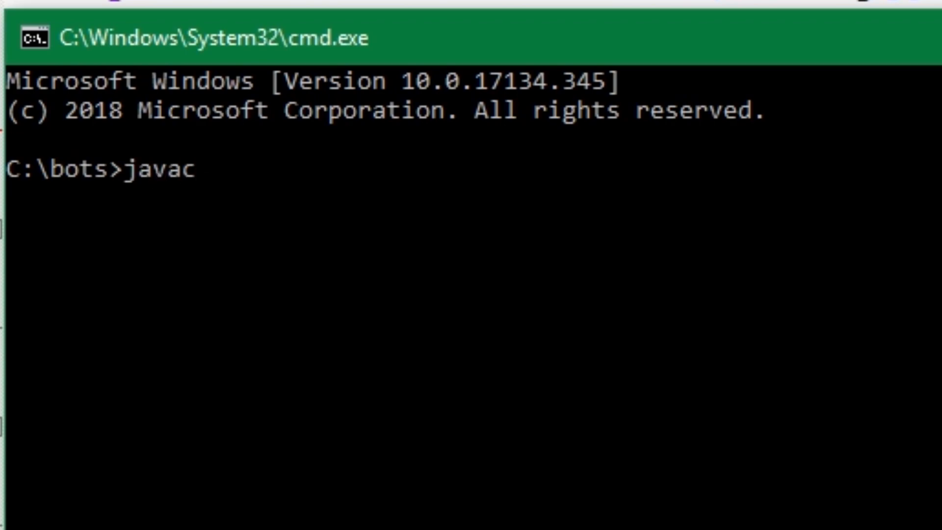
type("Test.java")
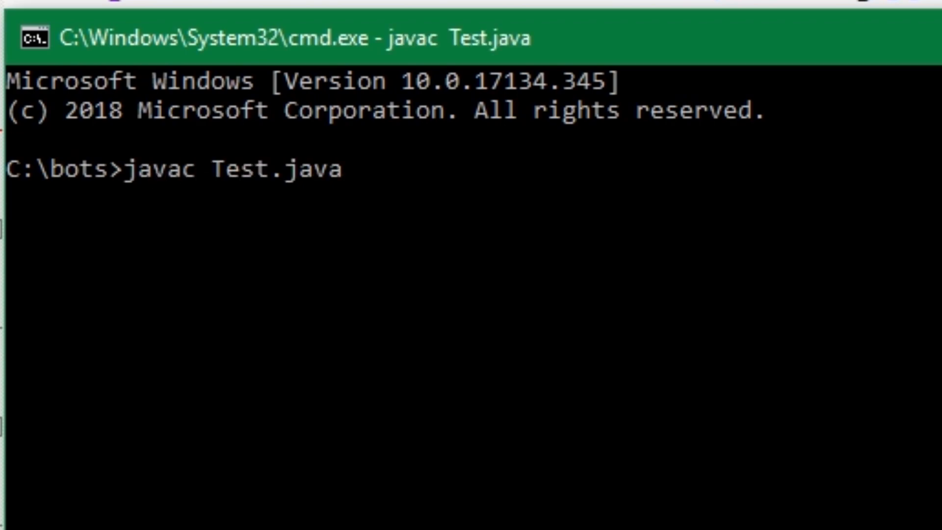
key("Return")
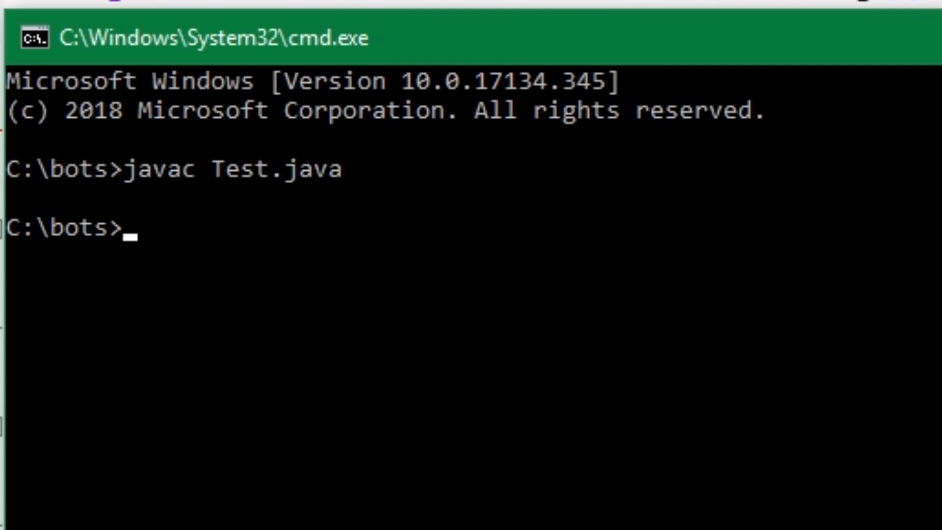
type("java Test")
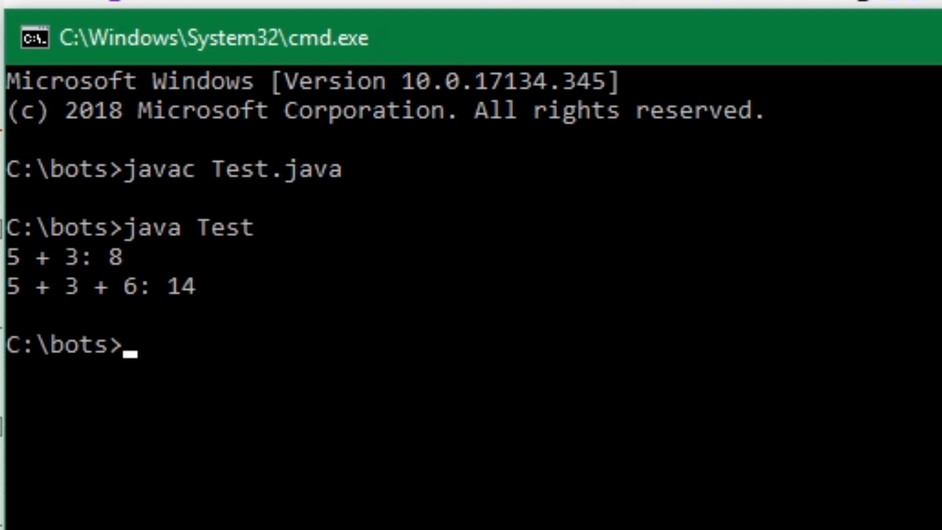
mouse_move(68, 315)
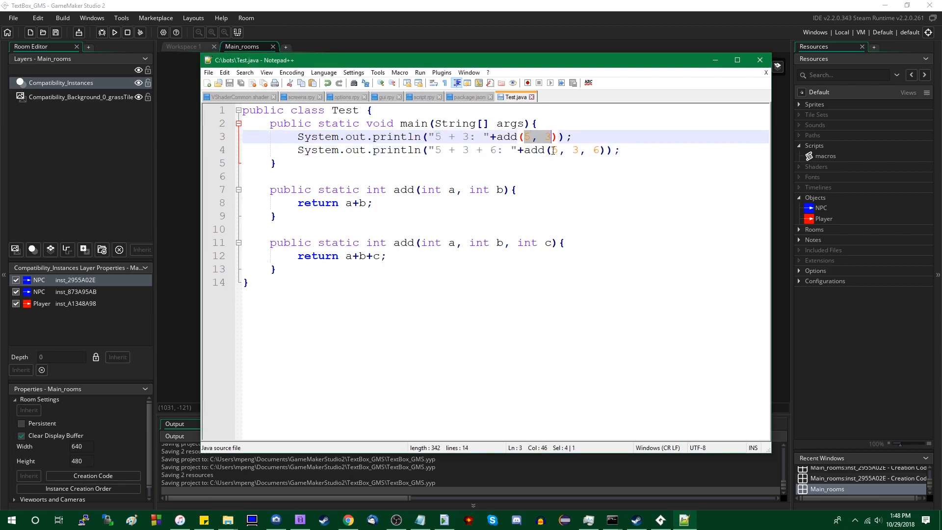
mouse_move(526, 142)
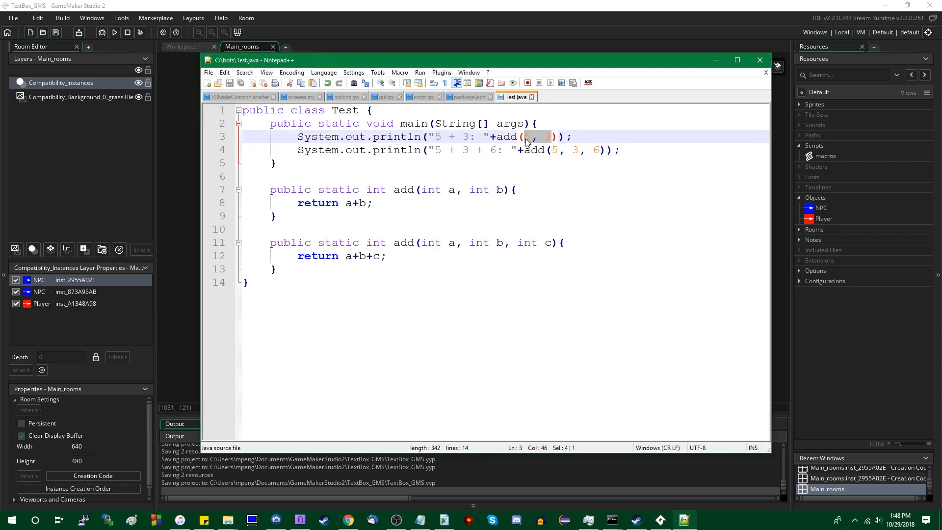
- Minimize Notepad++ so GameMaker's room editor shows again
left_click(553, 150)
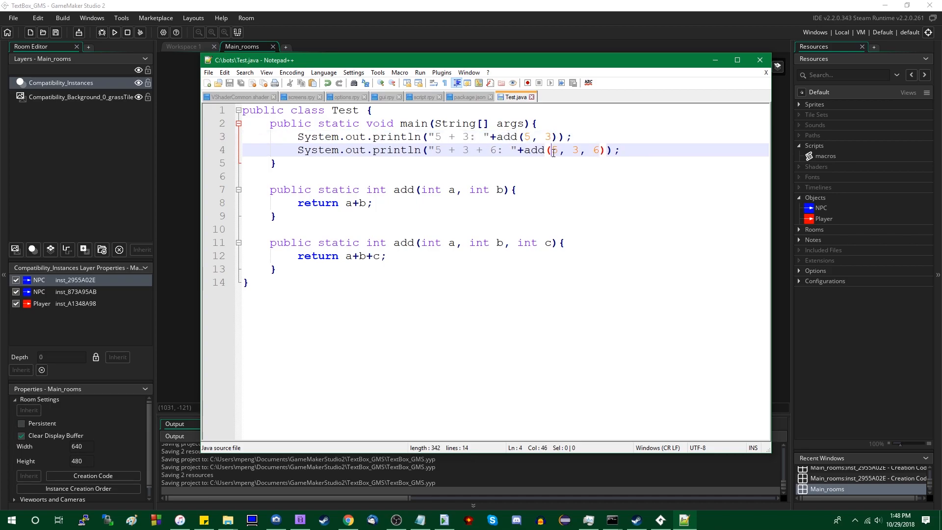
left_click(467, 97)
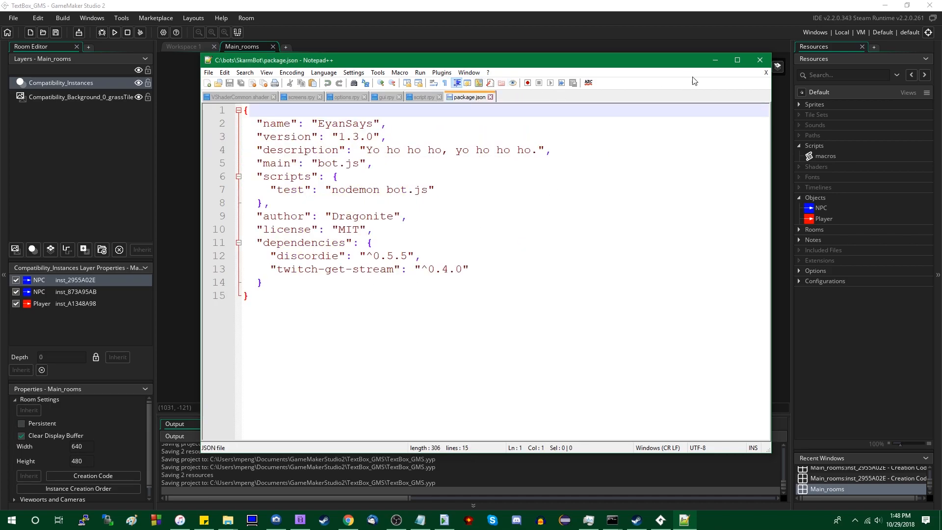
left_click(759, 59)
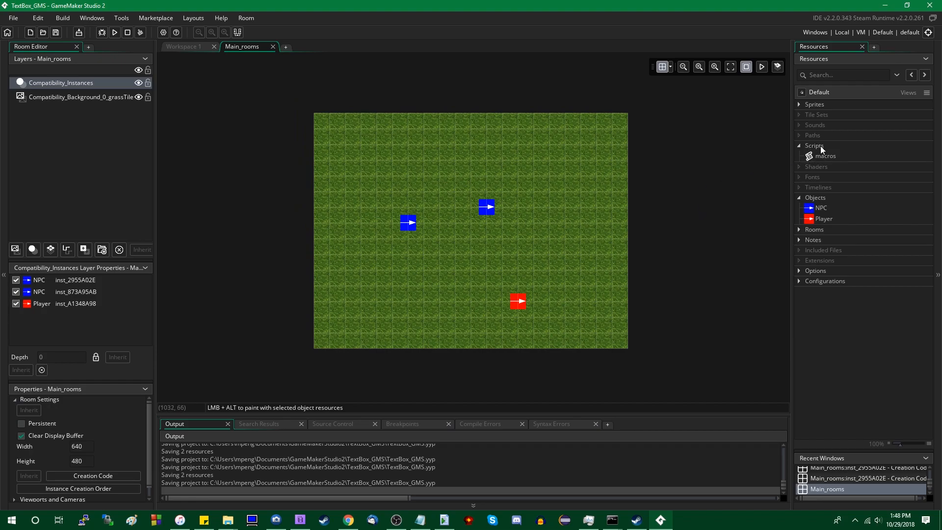
- Create a new script in Scripts whose body returns argument0+argument1
right_click(814, 145)
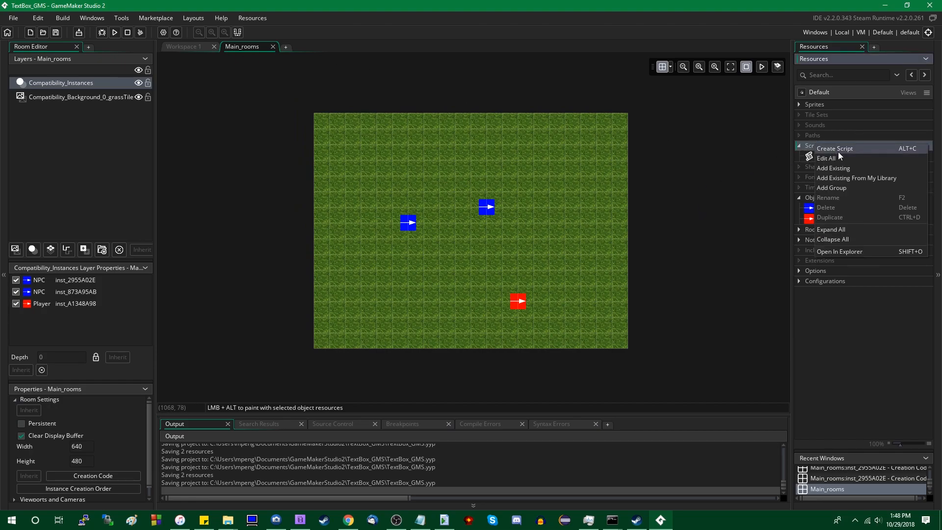
left_click(834, 148)
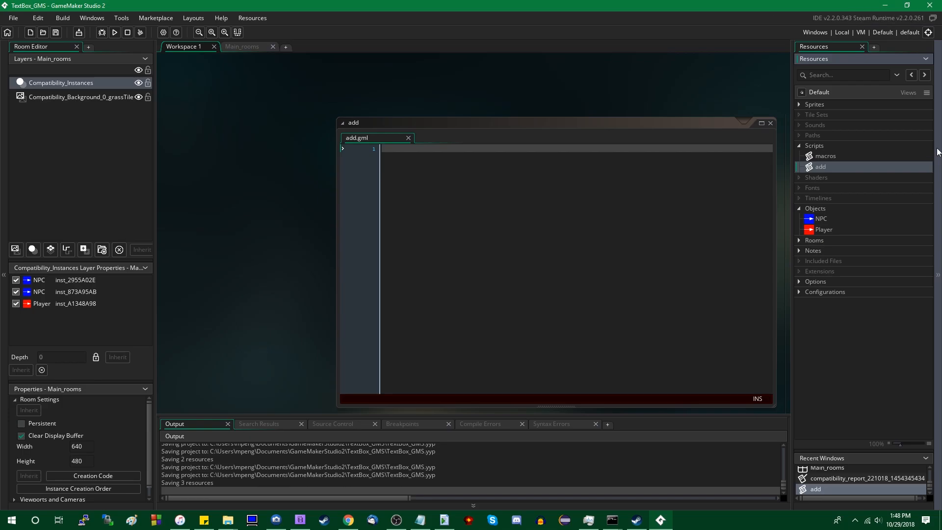
type("return arg")
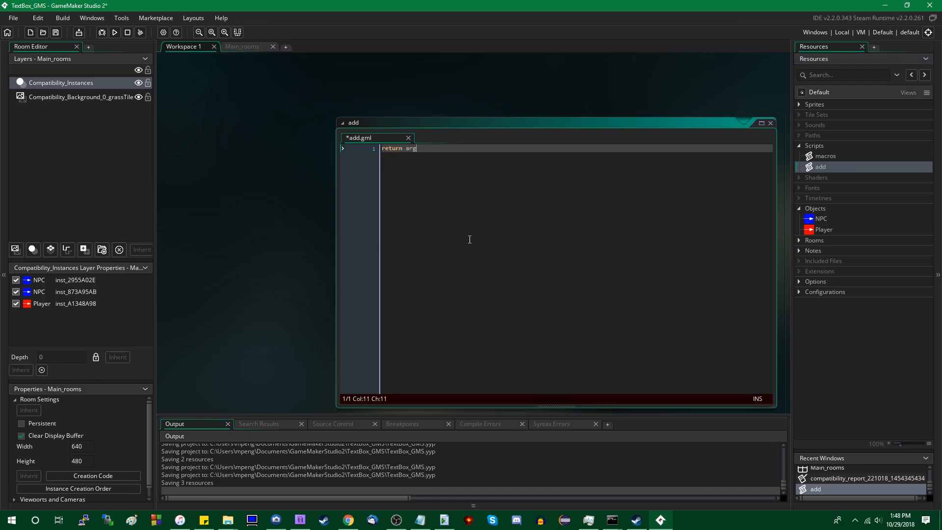
type("ument0+argument1;")
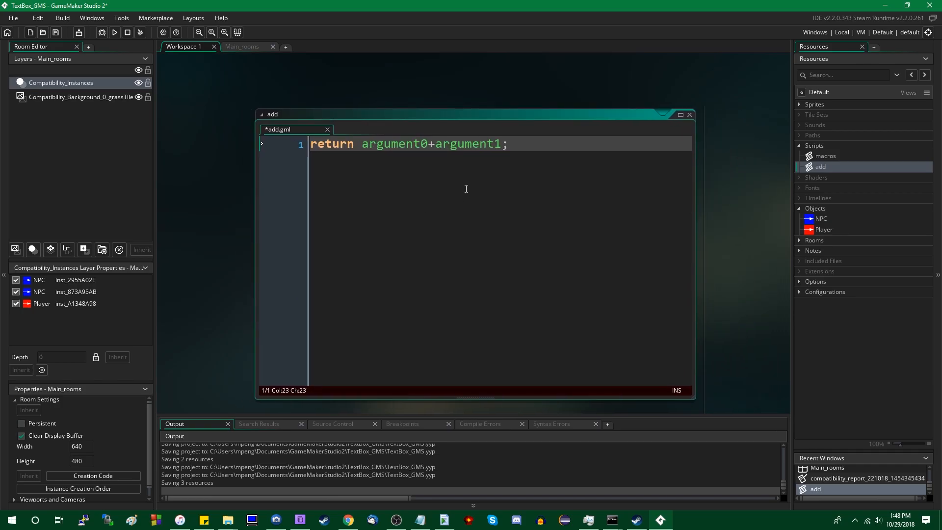
- Duplicate add, dismiss the name error, then delete the add1 copy
right_click(819, 166)
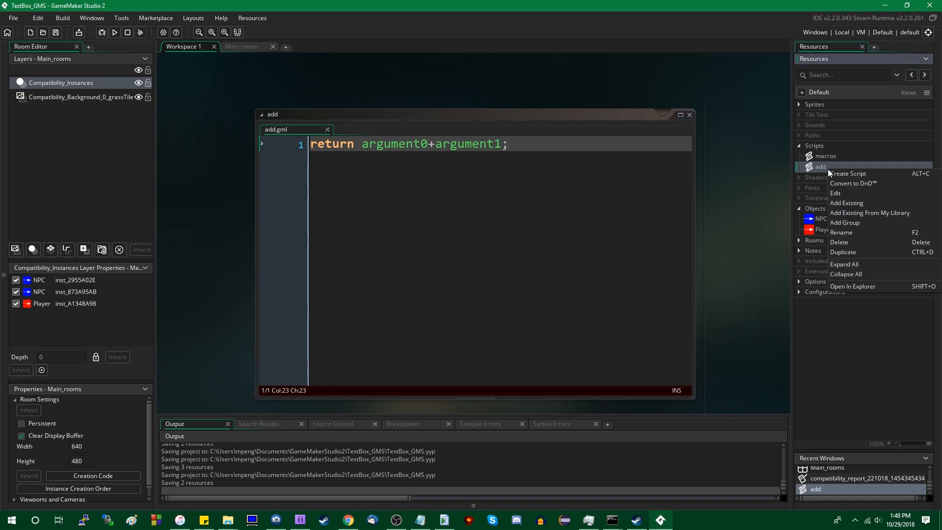
mouse_move(858, 252)
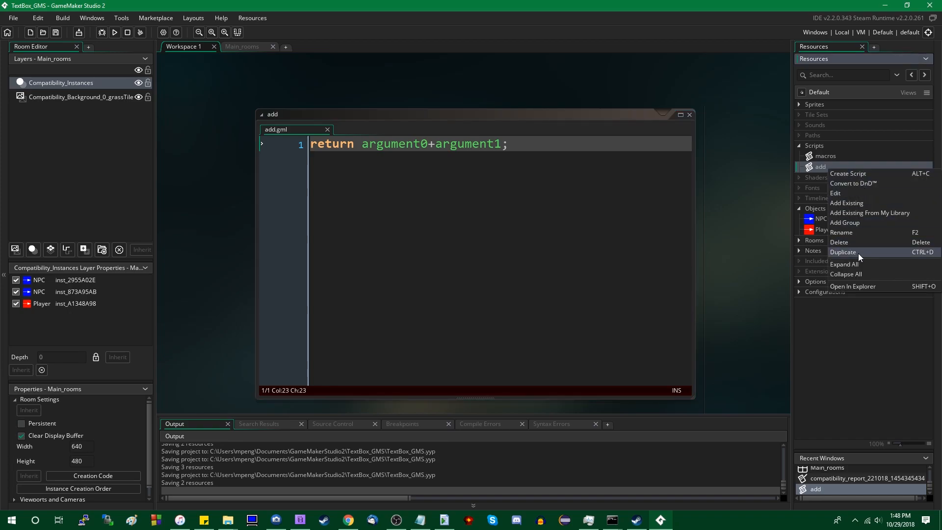
left_click(843, 252)
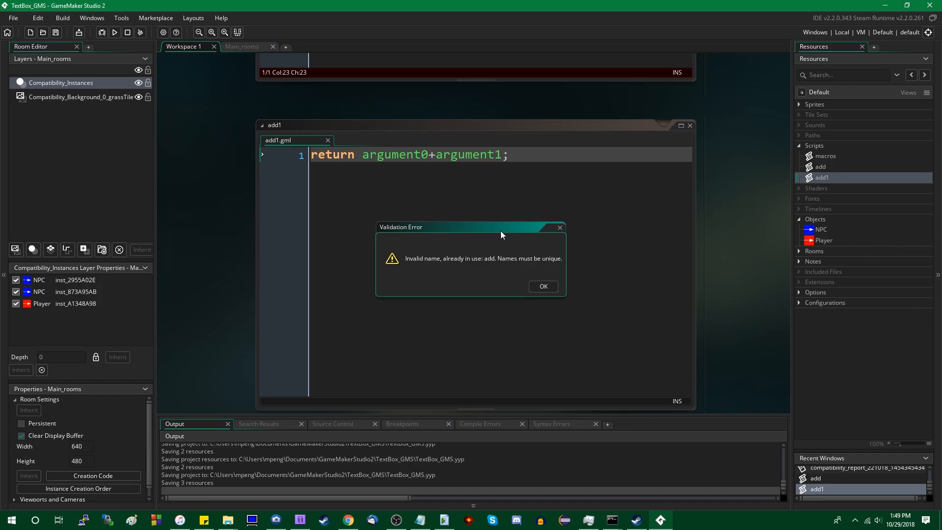
left_click(542, 286)
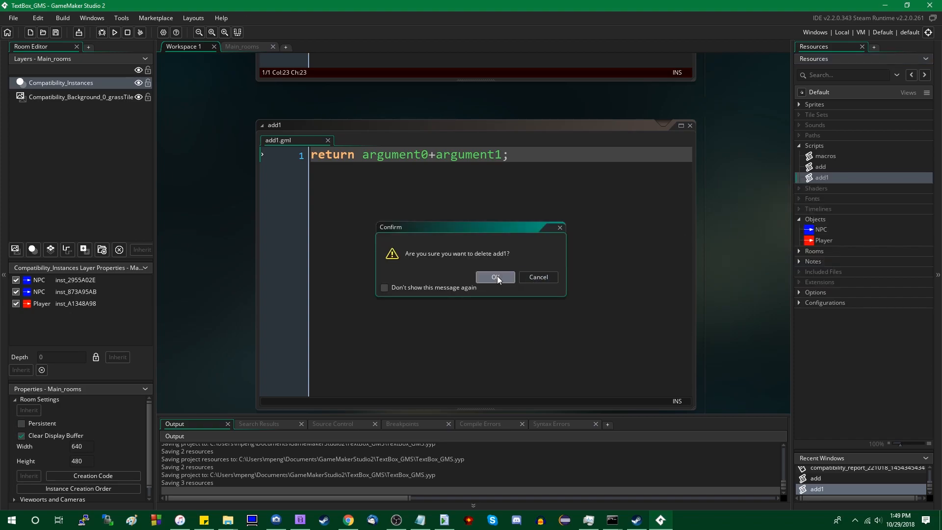
left_click(495, 276)
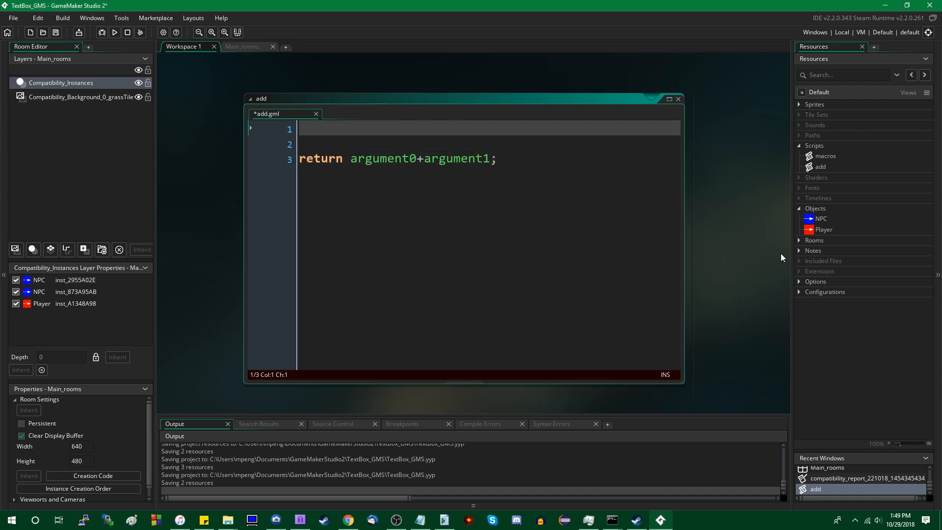
- Wrap the two-argument return in if (argument_count==2)
left_click(396, 158)
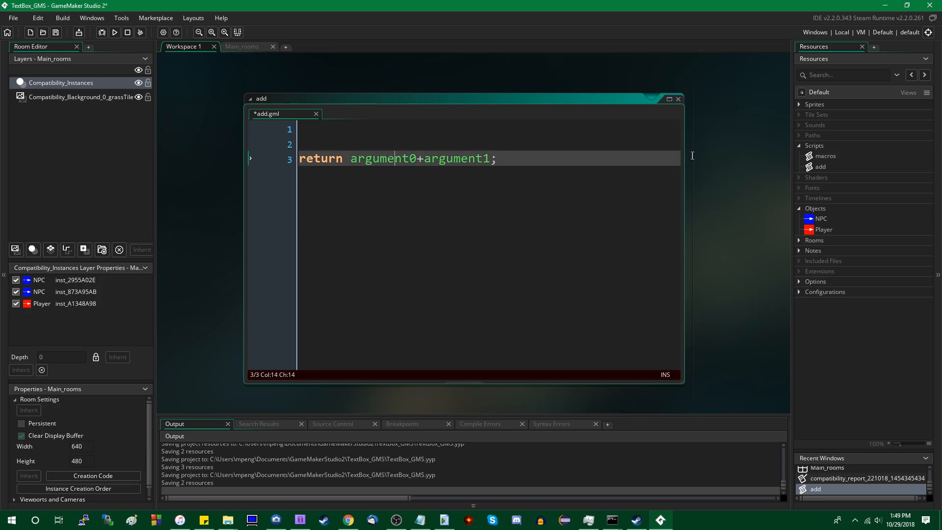
mouse_move(400, 123)
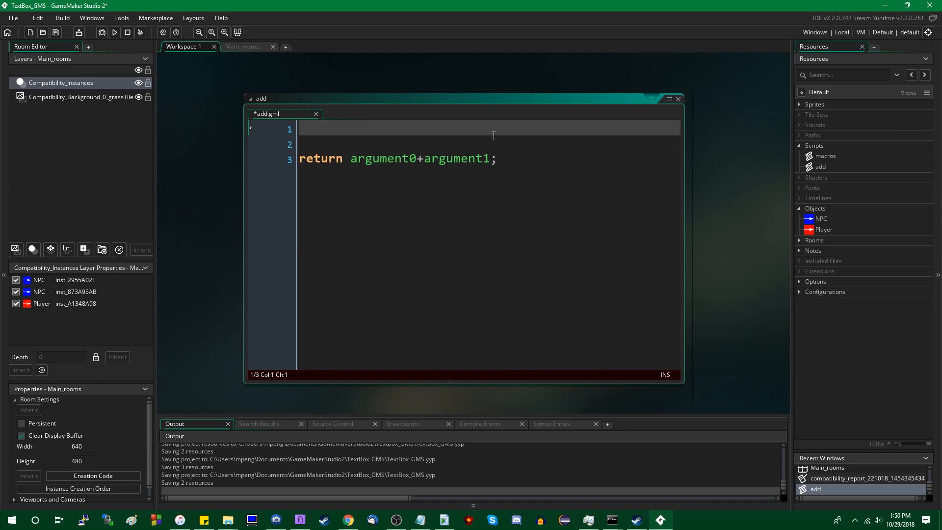
type("argument_count")
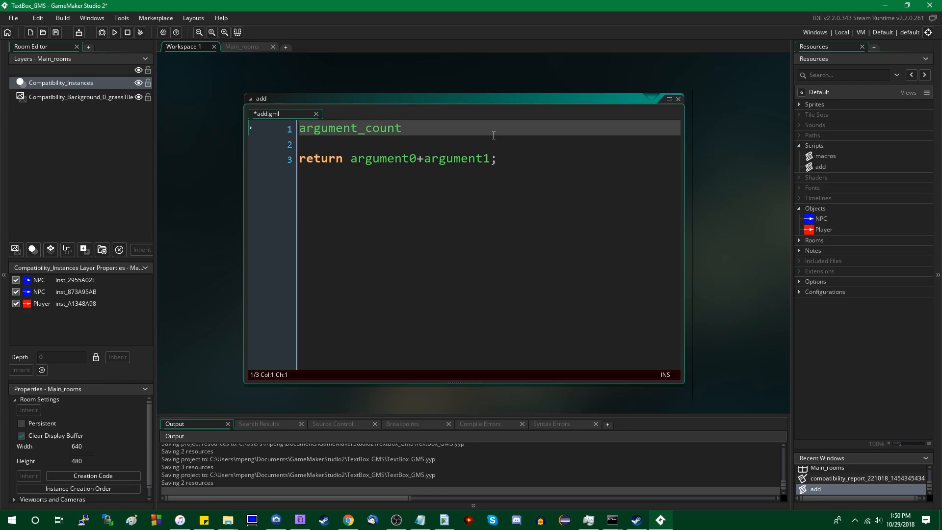
type("if (")
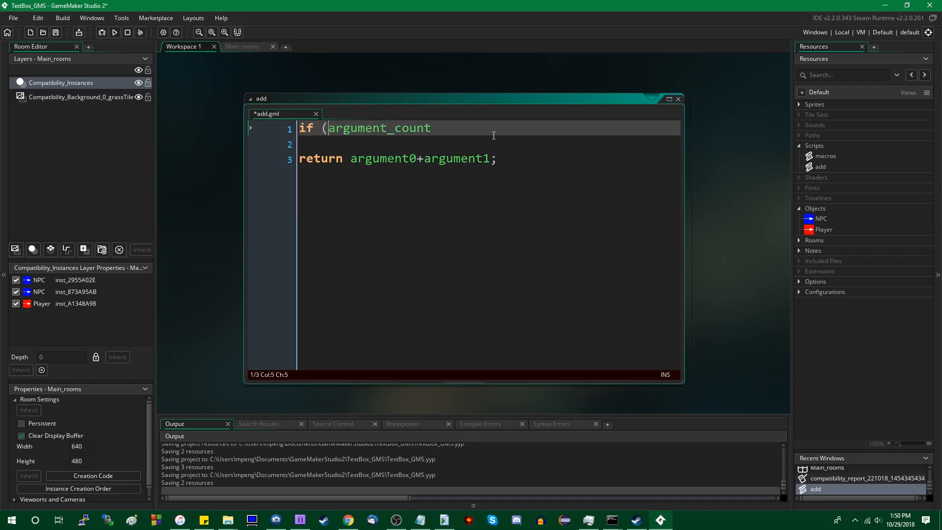
type("==2){")
type("} e")
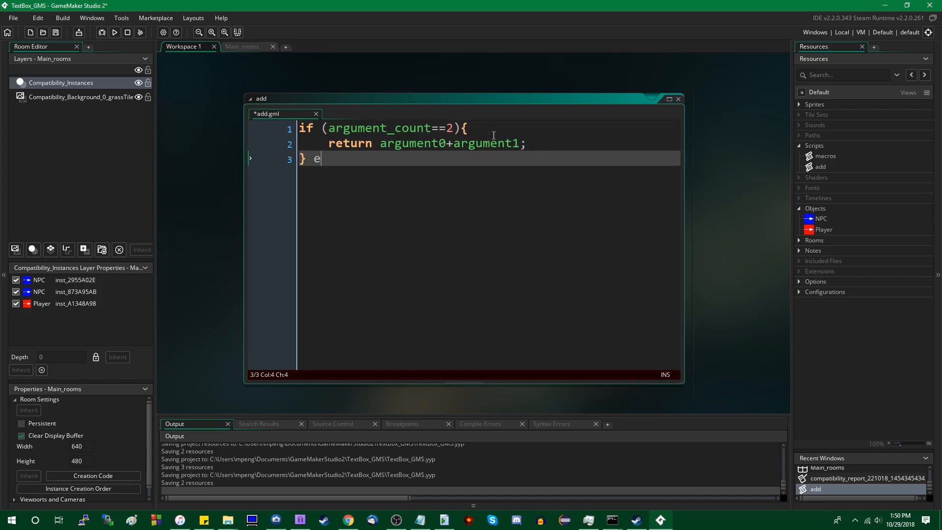
- Add else if (argument_count==3) returning argument0+argument1+argument2
type("lse if (argument")
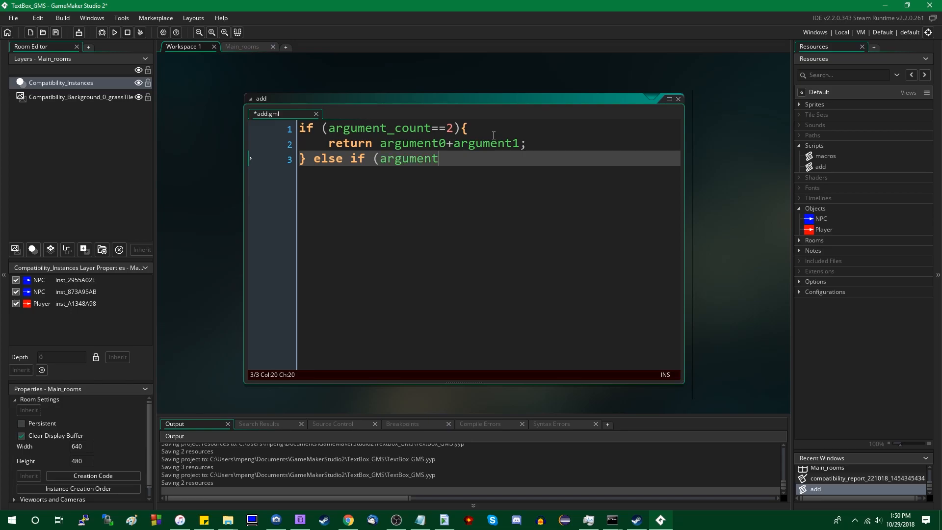
type("_count==3){")
type("return")
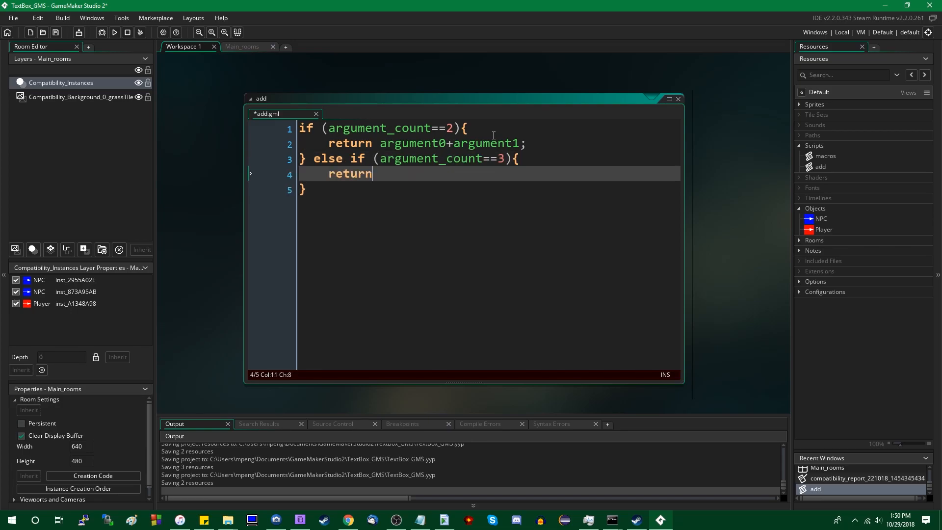
type("argum")
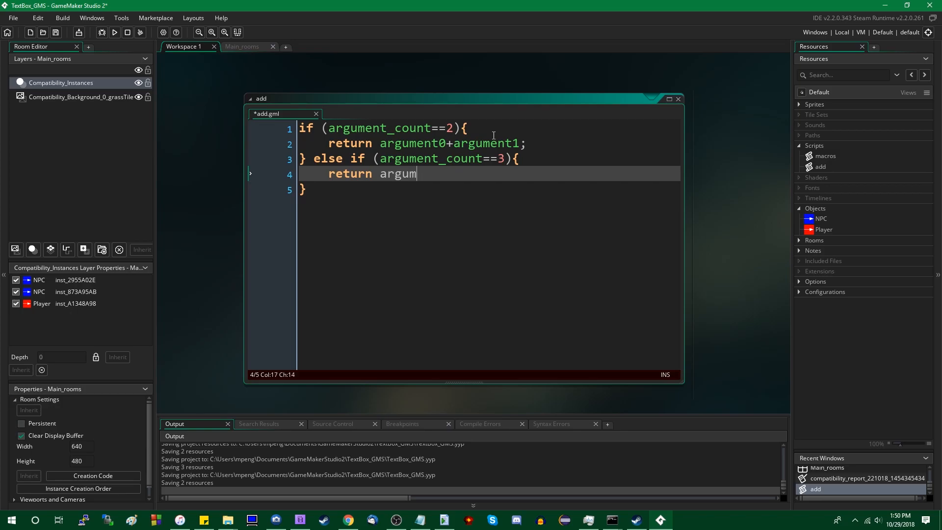
type("ent0+ar")
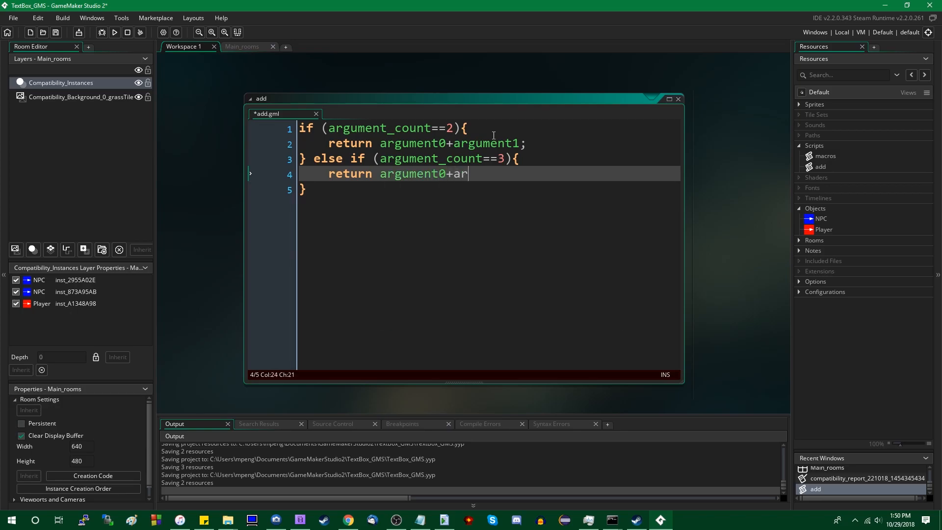
type("gument1+argument2")
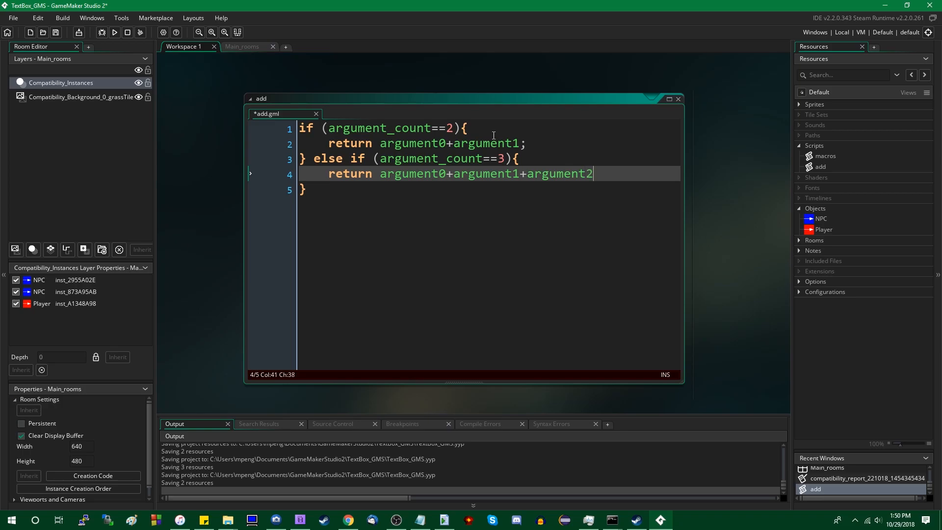
type(";")
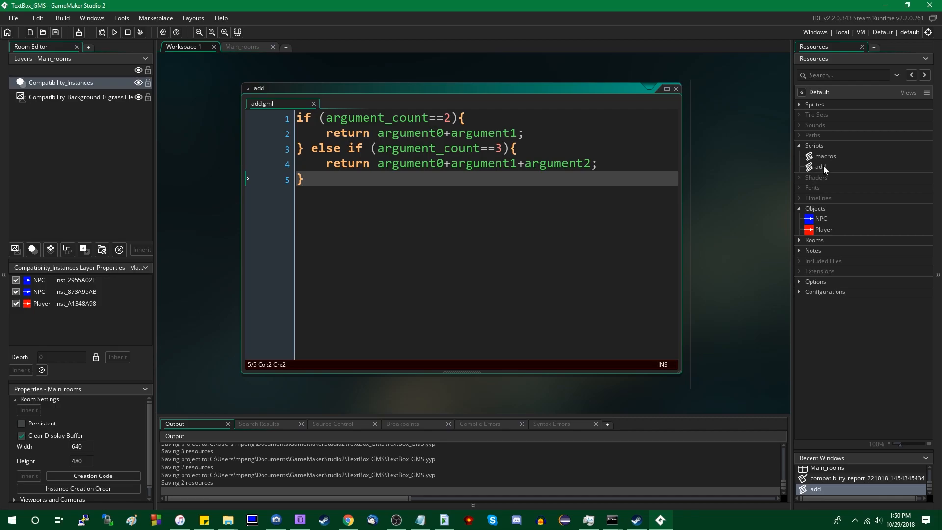
- In the NPC's creation code, set a text line showing "5 + 3: "+string(add(5, 3))
left_click(242, 47)
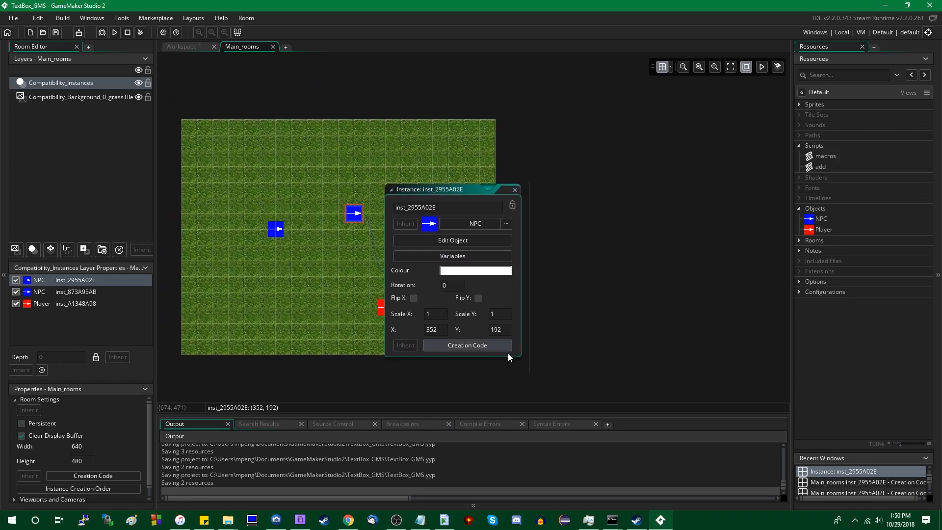
left_click(467, 345)
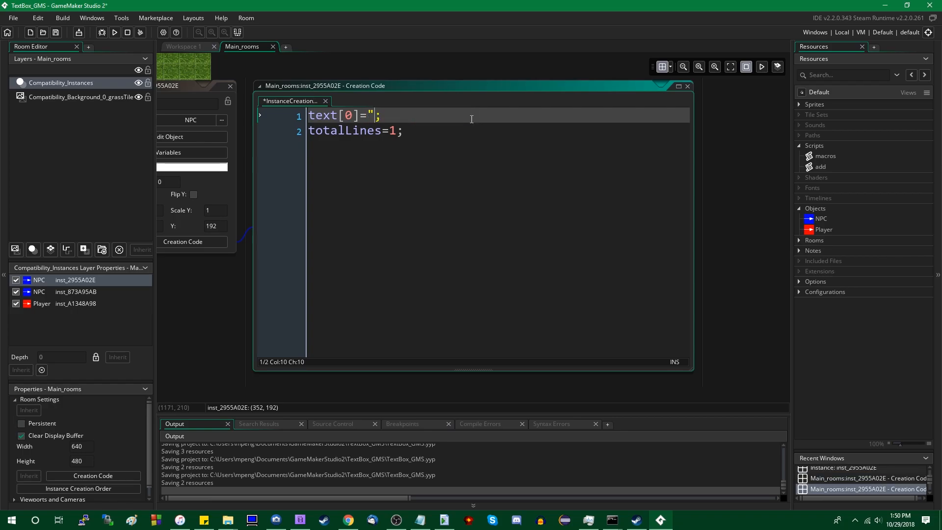
type("5 + 3:")
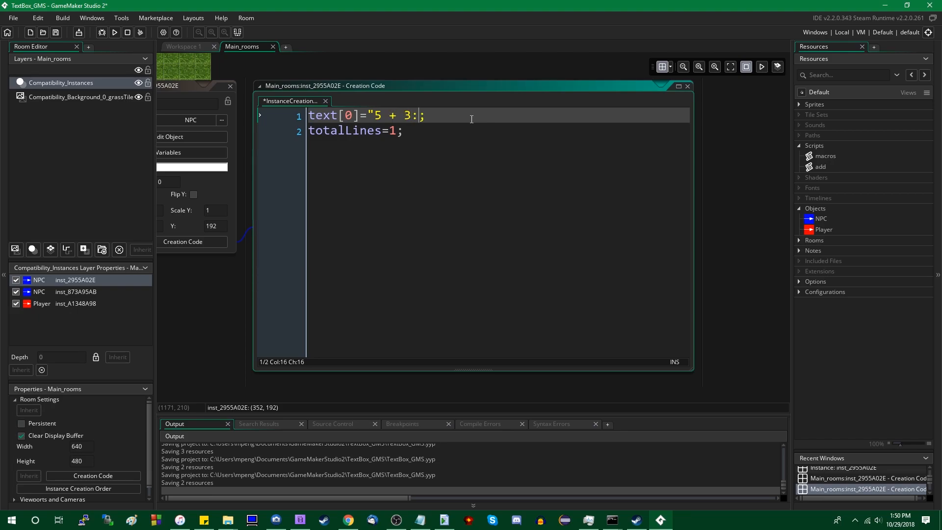
type("\"+string(")
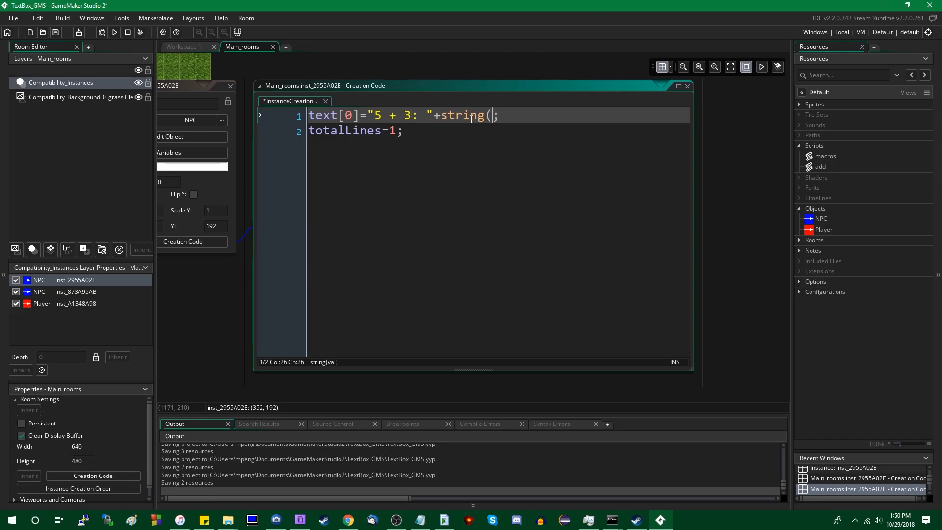
type("add")
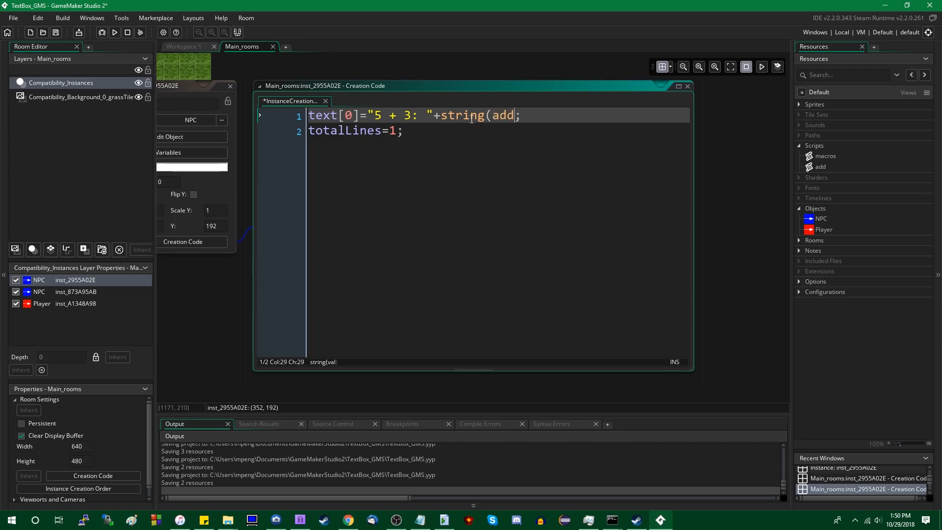
type("5, 3))")
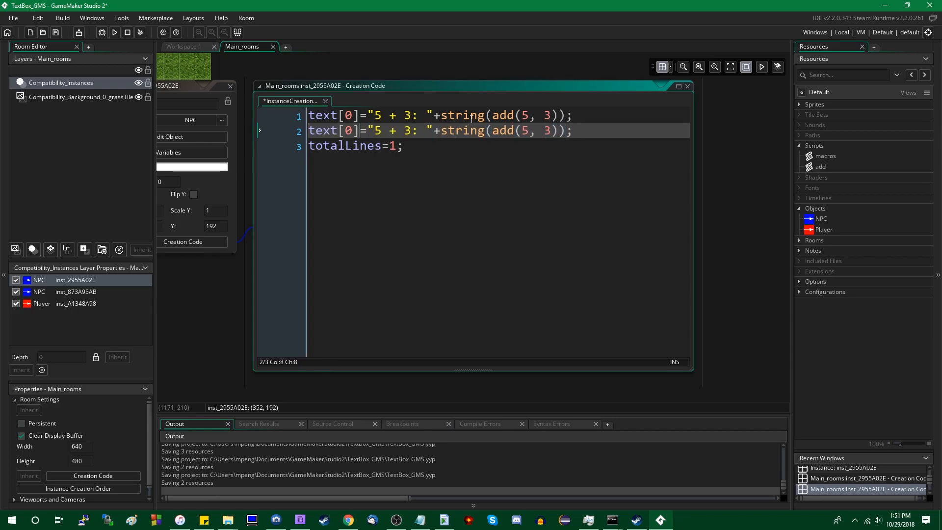
- Add text[1] showing add(5, 3, 6) and set totalLines to 2
type("1")
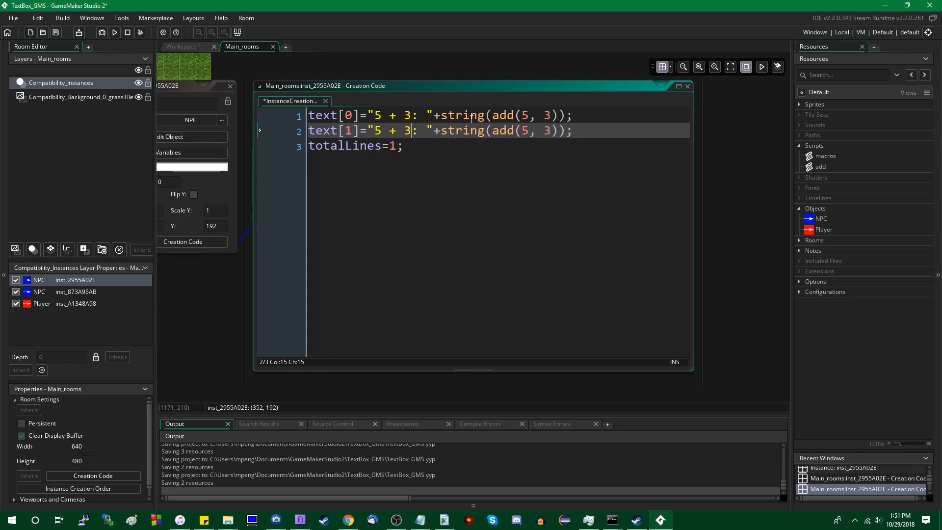
type("+ 6")
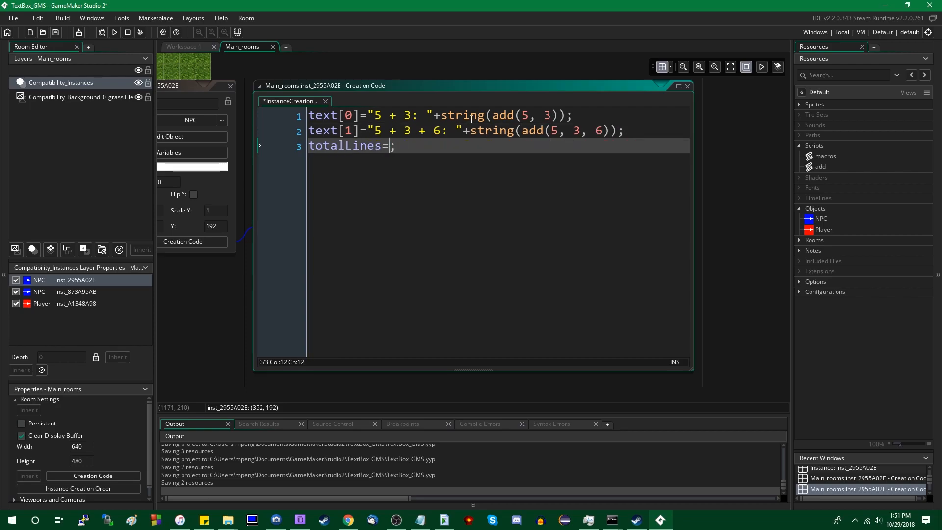
type("2")
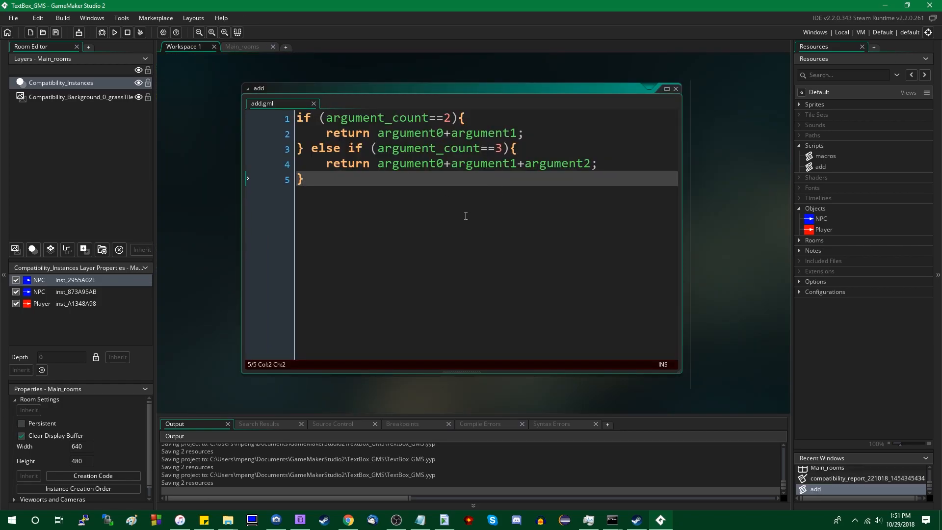
- Run the game and view the compile error that add expects 3 arguments
left_click(113, 32)
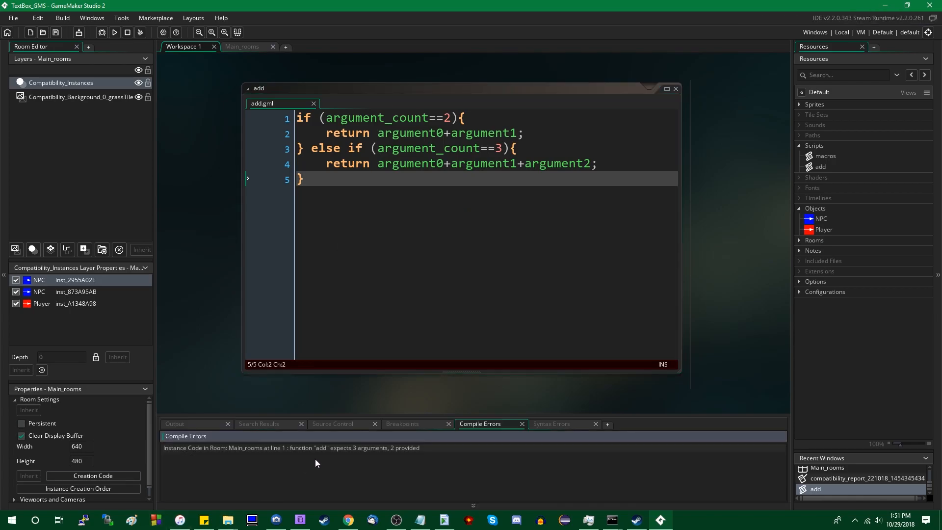
left_click(317, 448)
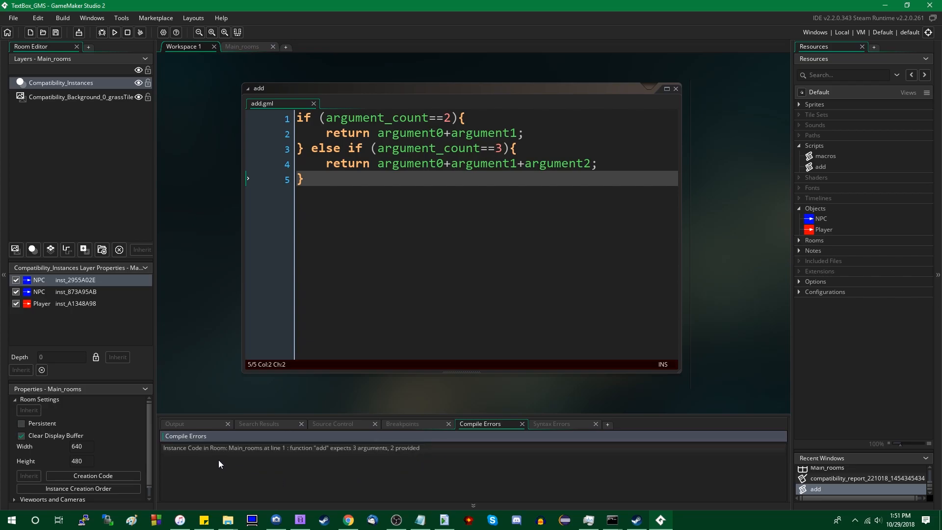
mouse_move(286, 476)
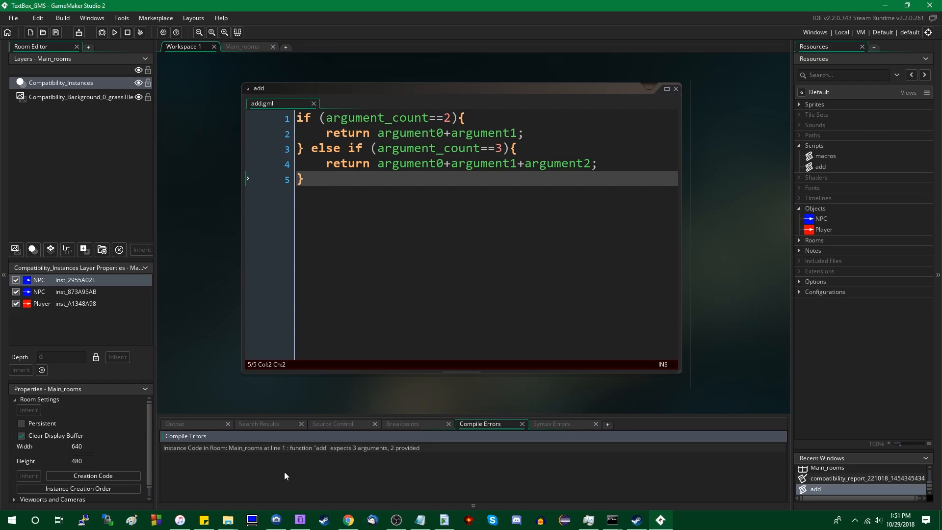
mouse_move(384, 458)
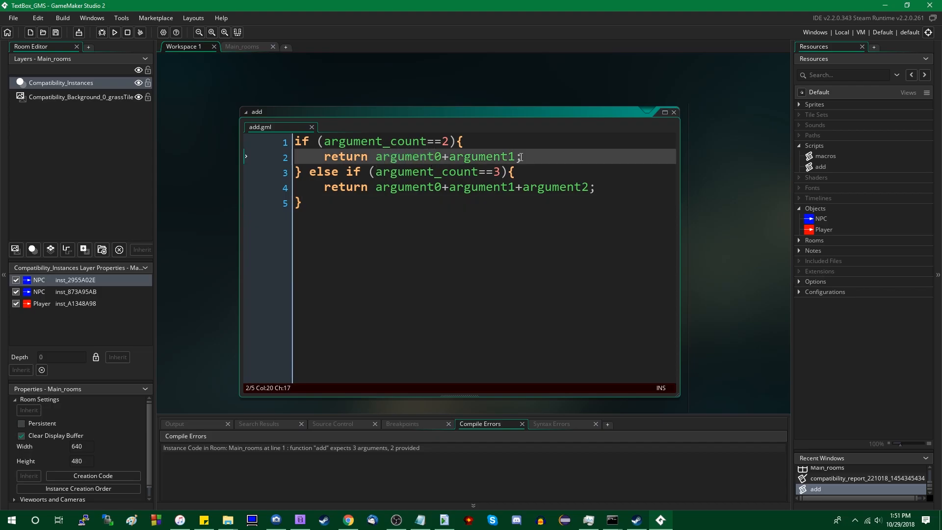
mouse_move(639, 279)
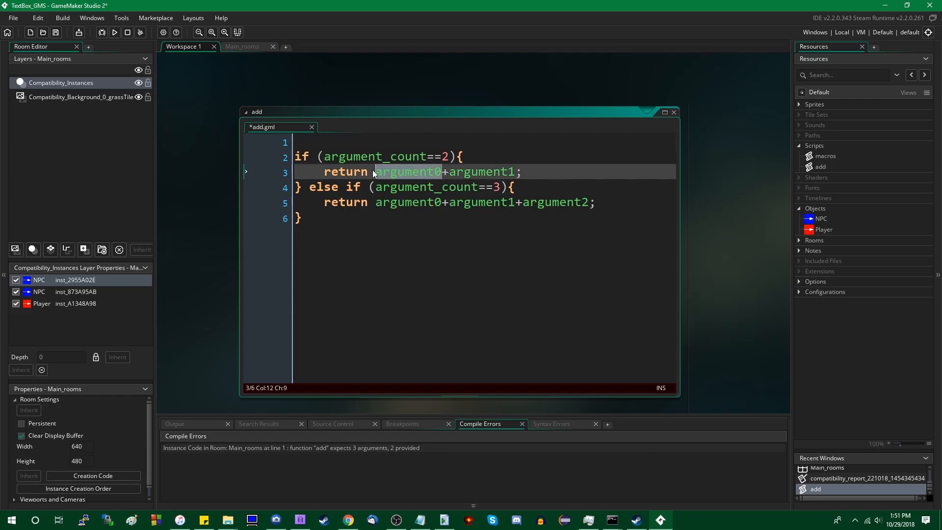
- Rewrite add's returns to use argument[0], argument[1], argument[2]
left_click(454, 172)
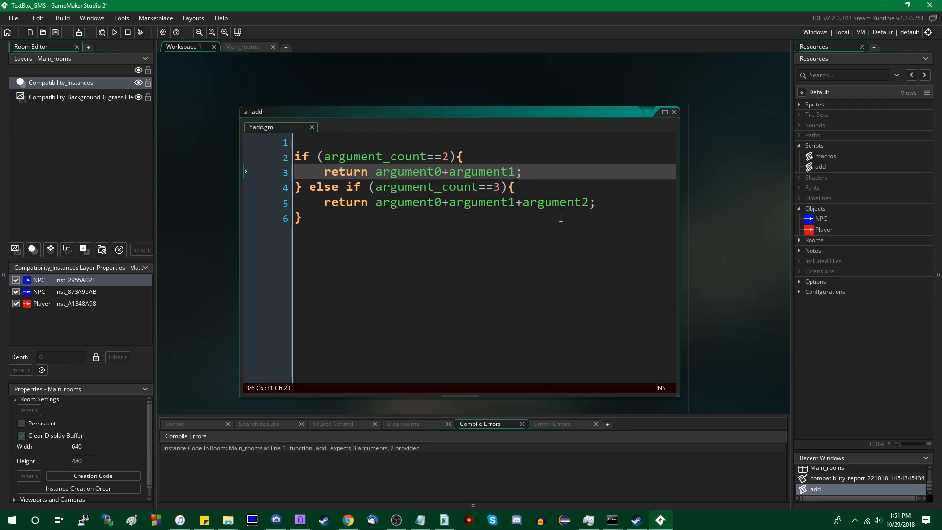
double_click(556, 202)
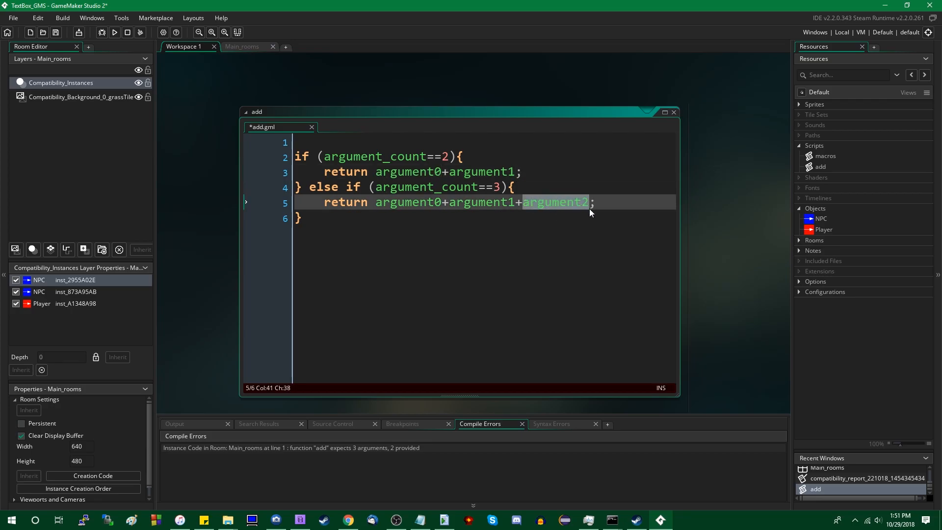
left_click(595, 202)
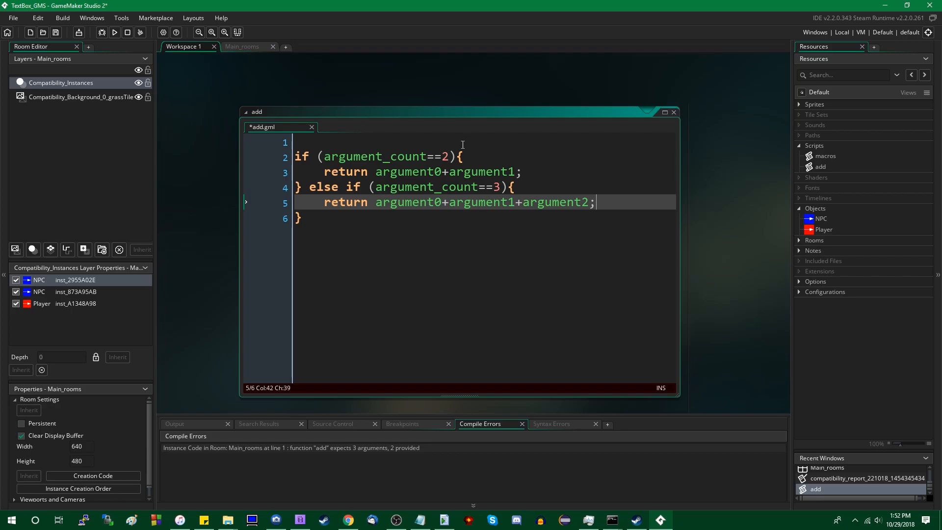
left_click(487, 170)
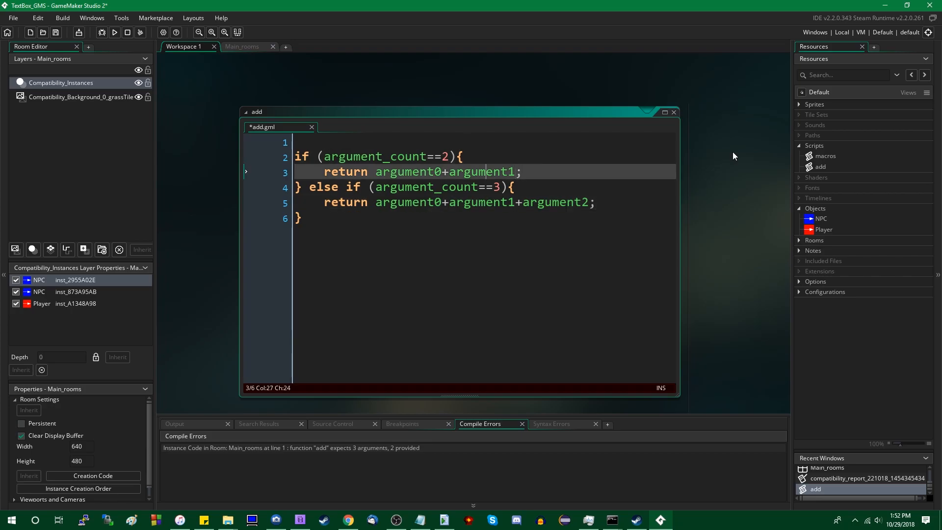
type("[0]")
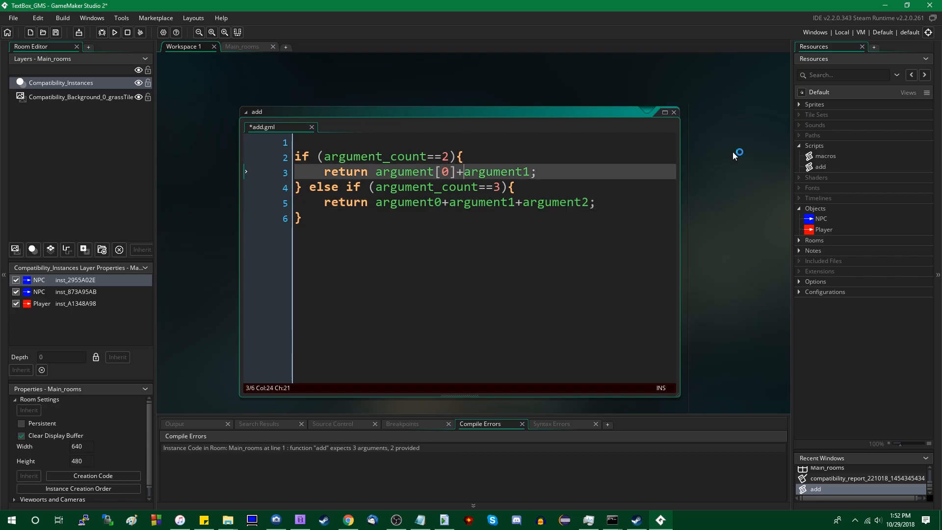
type("[]")
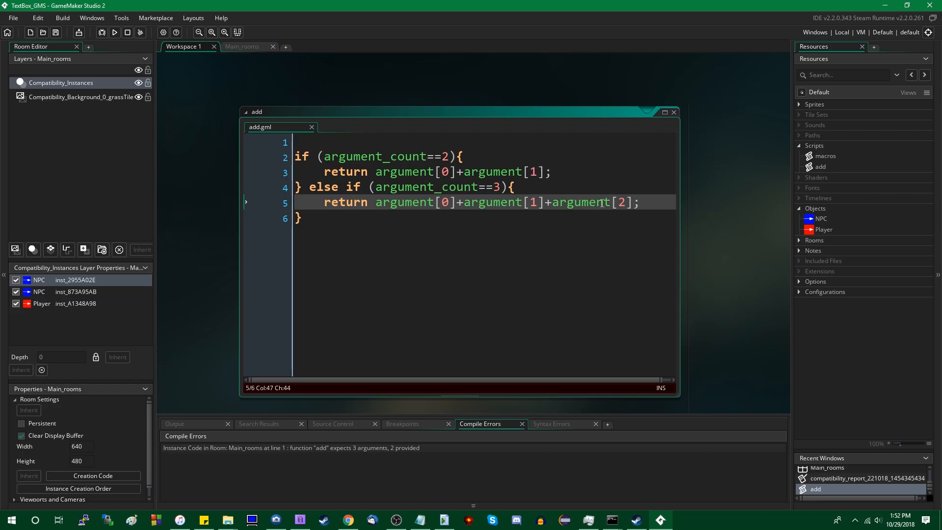
- Run the game again, hitting the NPC Draw event error
left_click(114, 32)
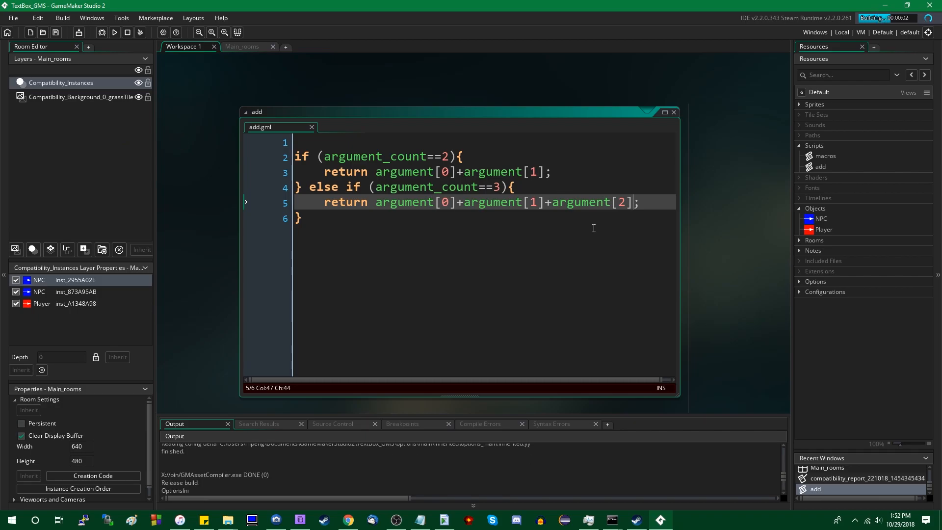
left_click(114, 33)
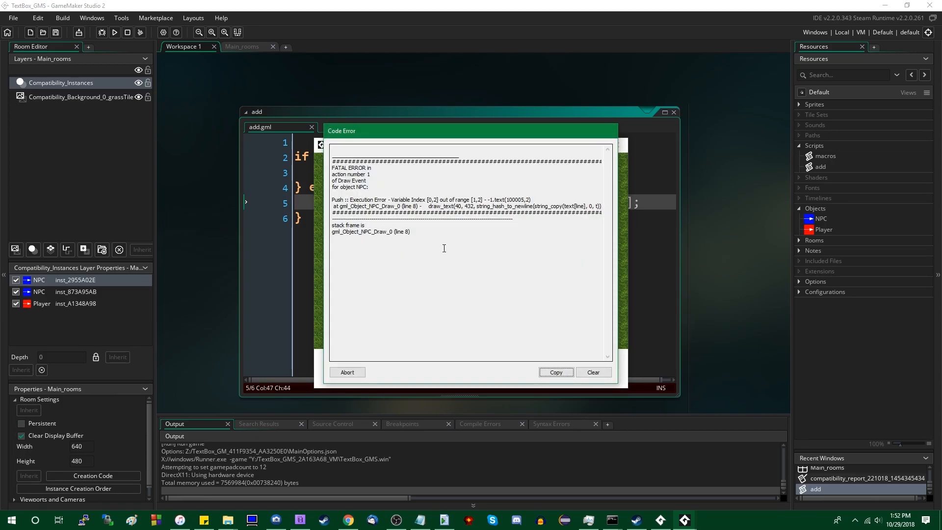
mouse_move(572, 234)
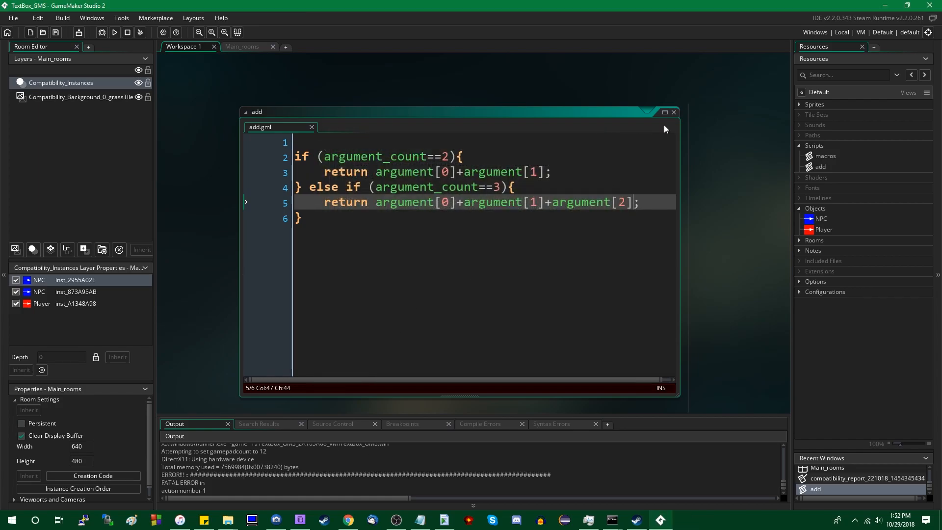
mouse_move(670, 280)
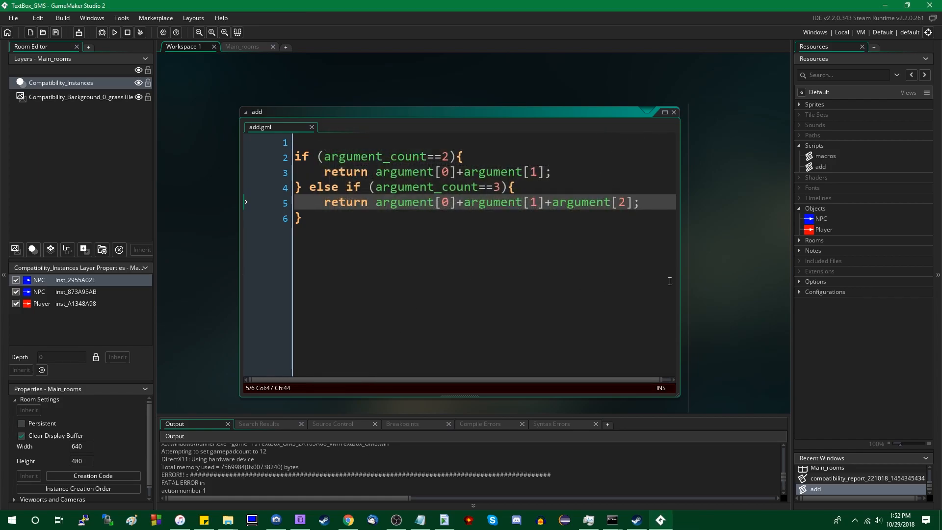
- Clear the add script's if/else body and start it with var total=0; and for (
left_click(302, 218)
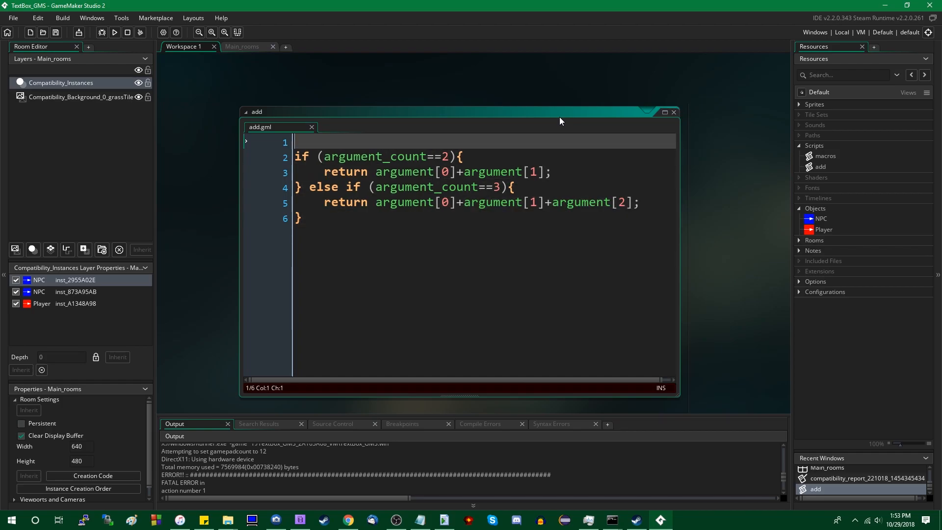
key("Enter")
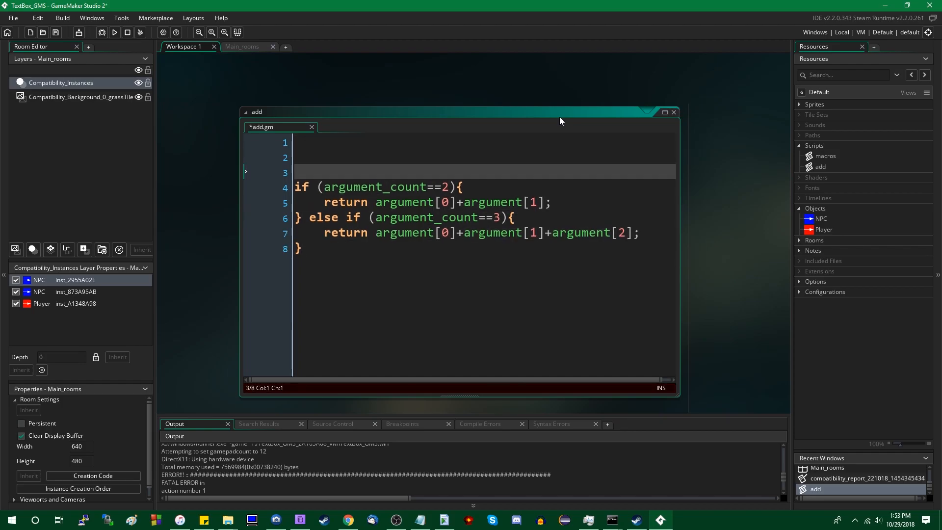
key("Backspace")
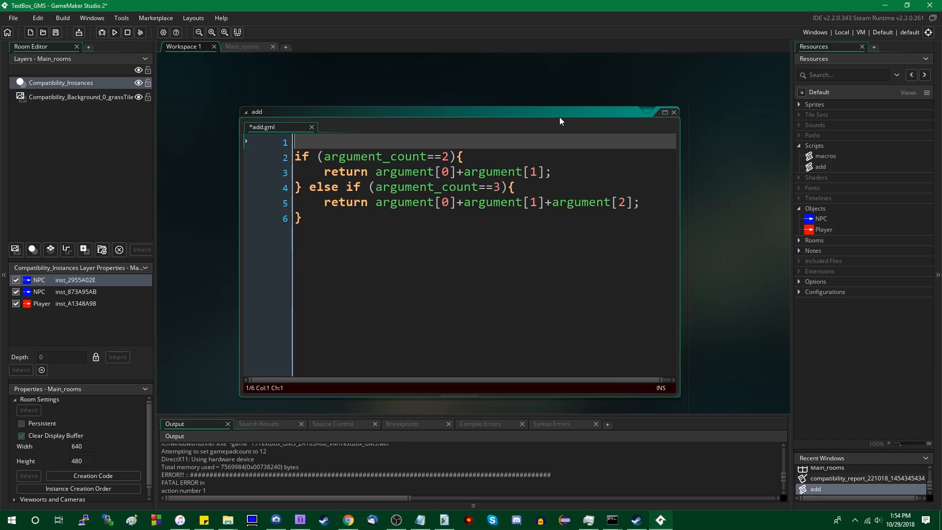
key("ctrl+a")
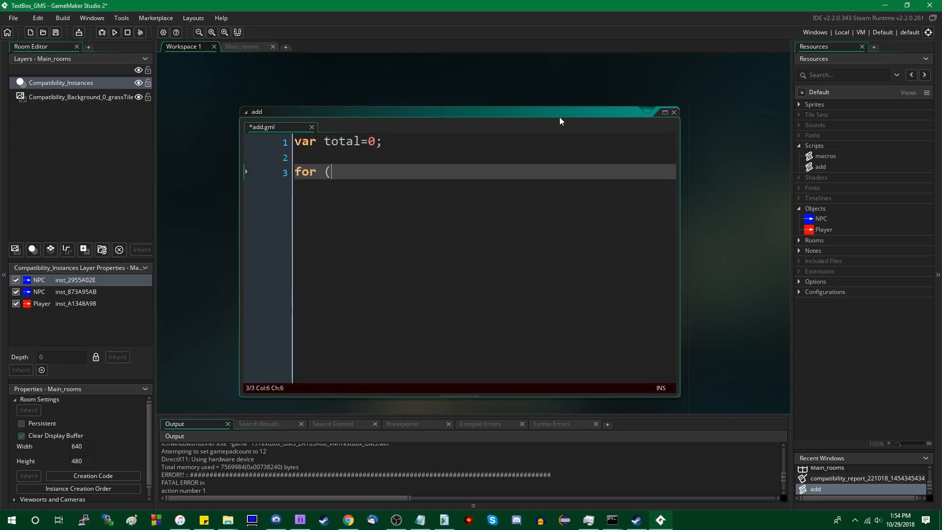
- Write the loop header for (var i=0; i<argument_count; i++){
type("var i=0; i<")
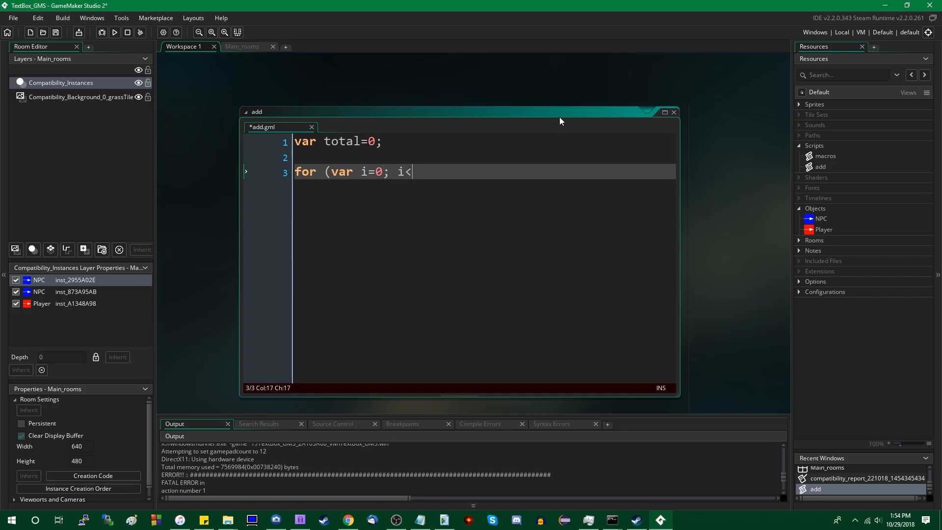
type("argument_")
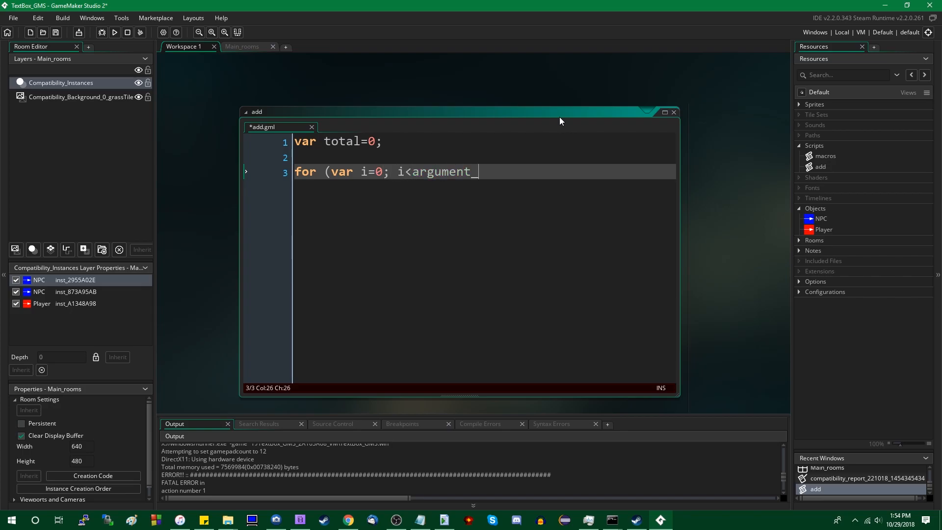
type("count; i++){")
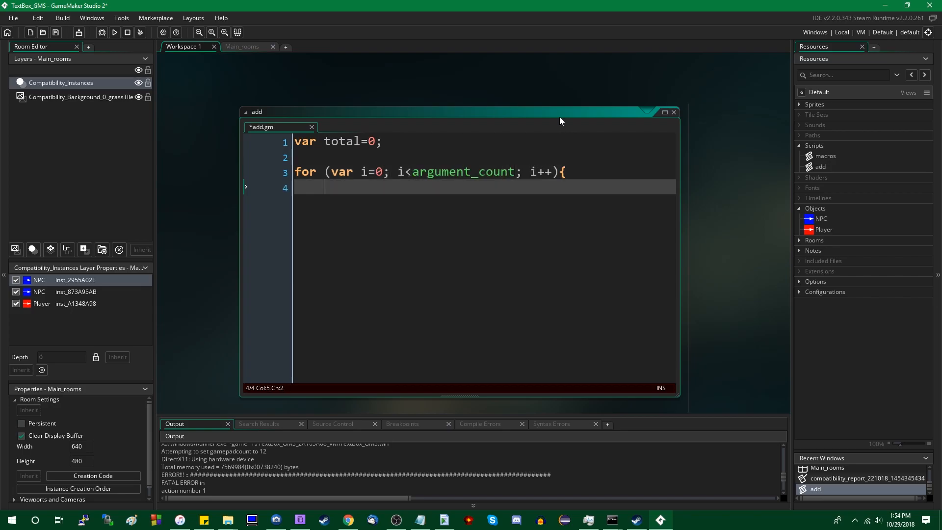
- Sum total=total+argument[i]; inside the loop and return total; after it
type("total")
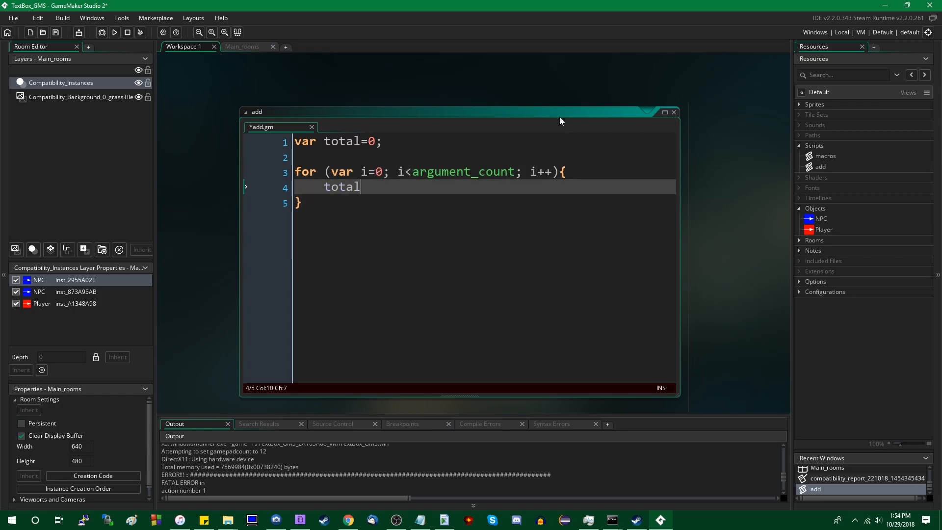
type("=total+")
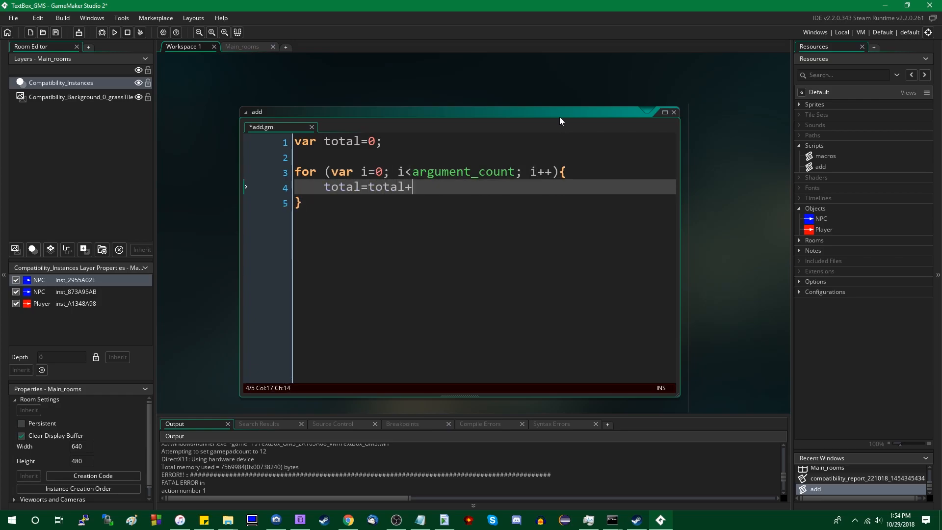
type("arg")
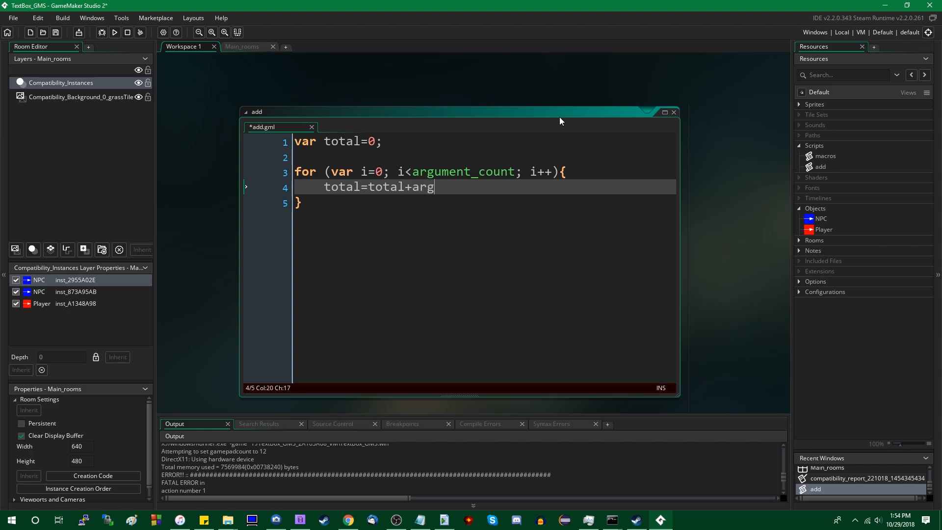
type("ument[i];.")
type("return tot")
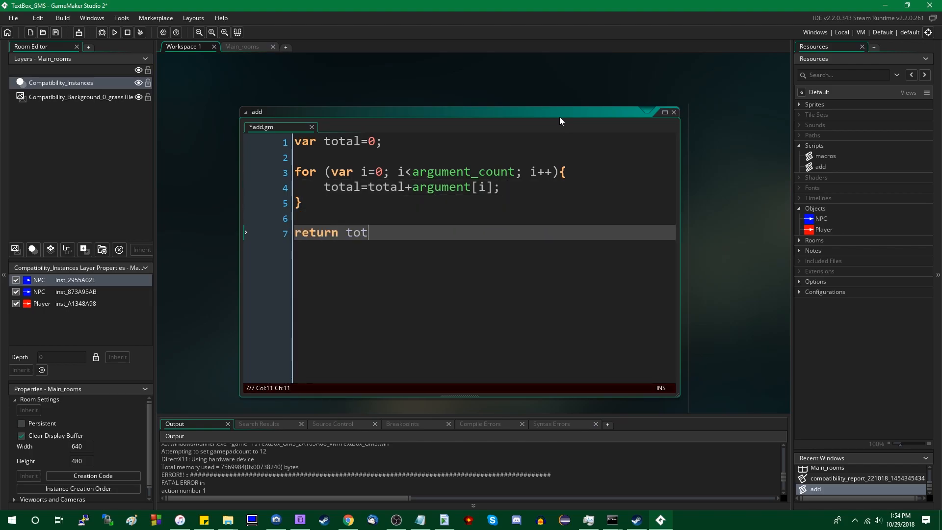
type("al;")
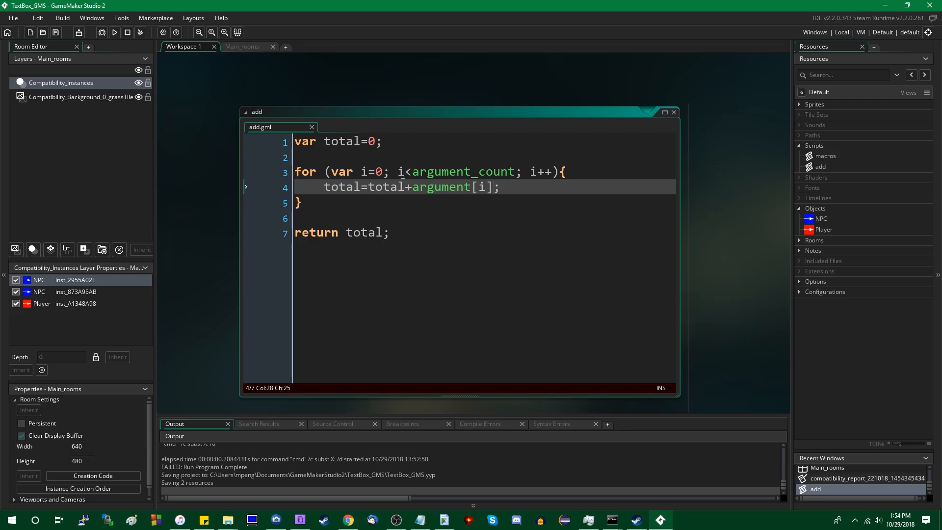
mouse_move(501, 204)
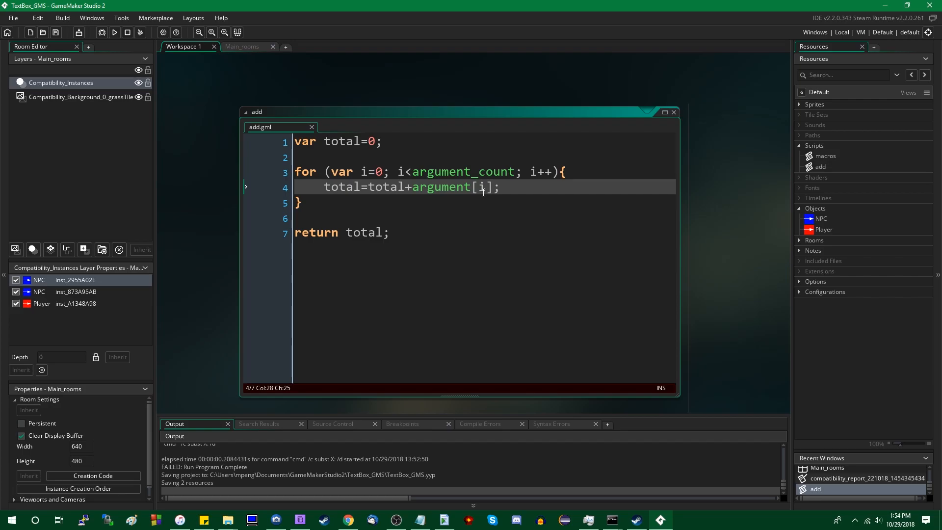
mouse_move(414, 48)
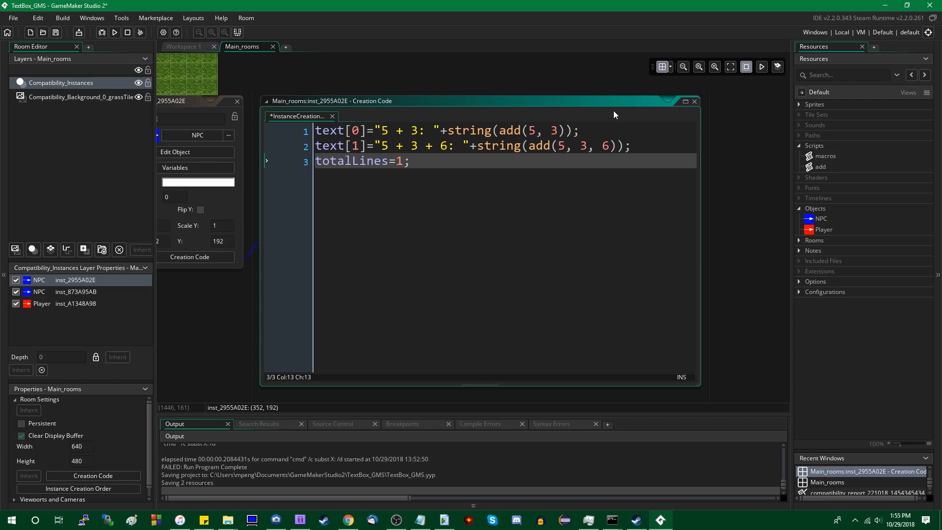
- Duplicate the text[1] line and extend its label to 5 + 3 + 6 + 10.5 + 117 + pi
left_click(397, 130)
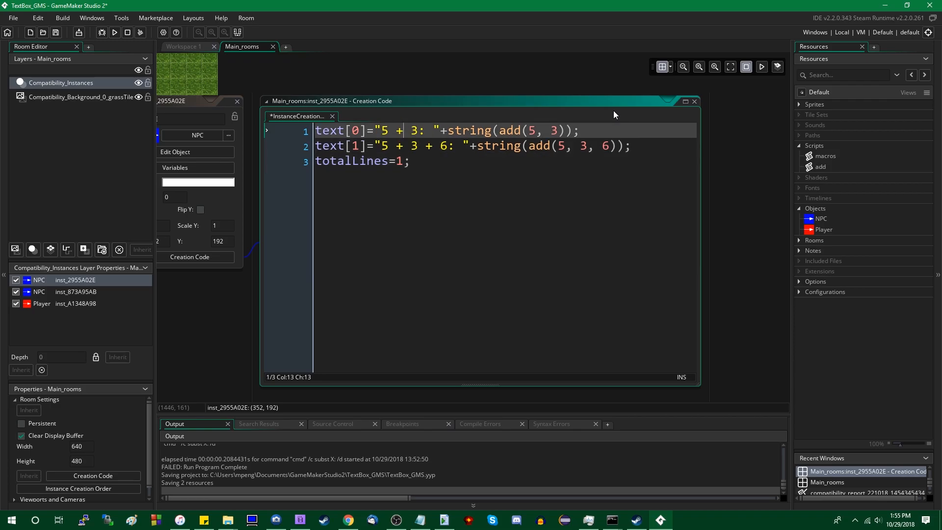
left_click(628, 146)
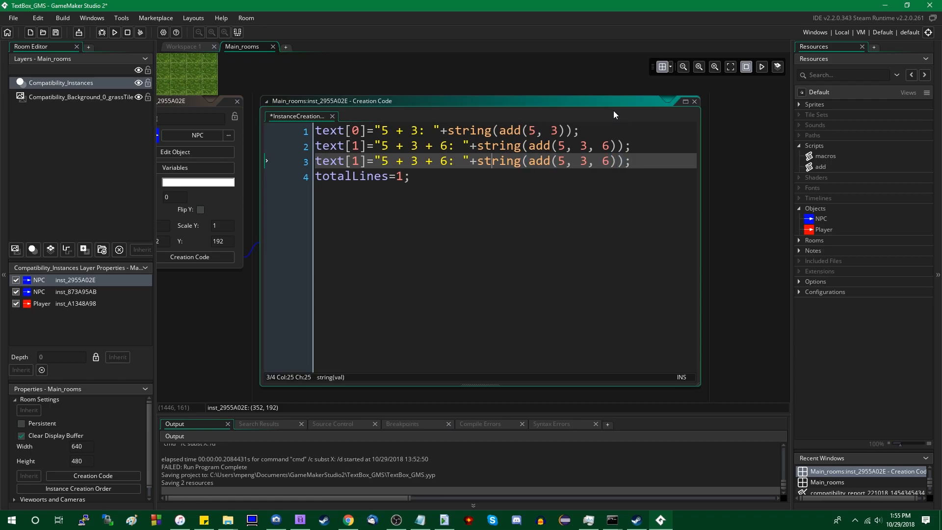
left_click(441, 162)
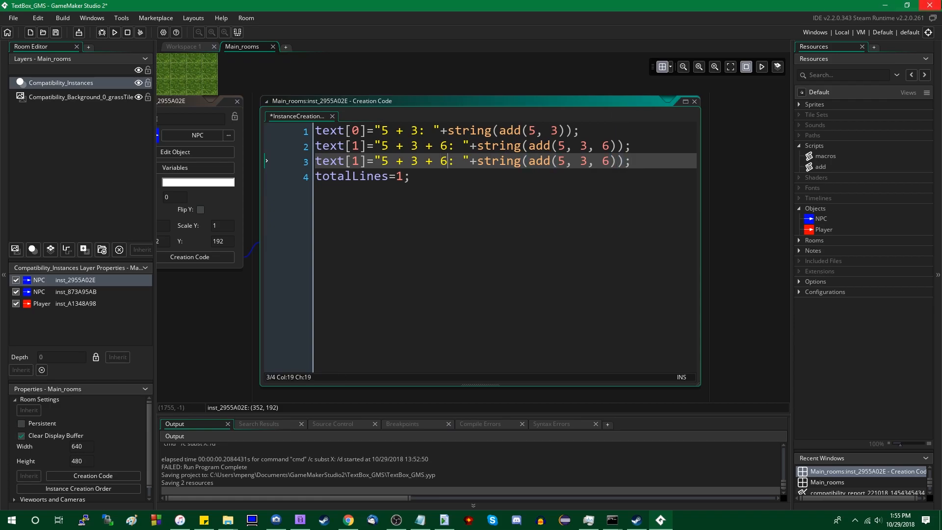
type("+ 10.5")
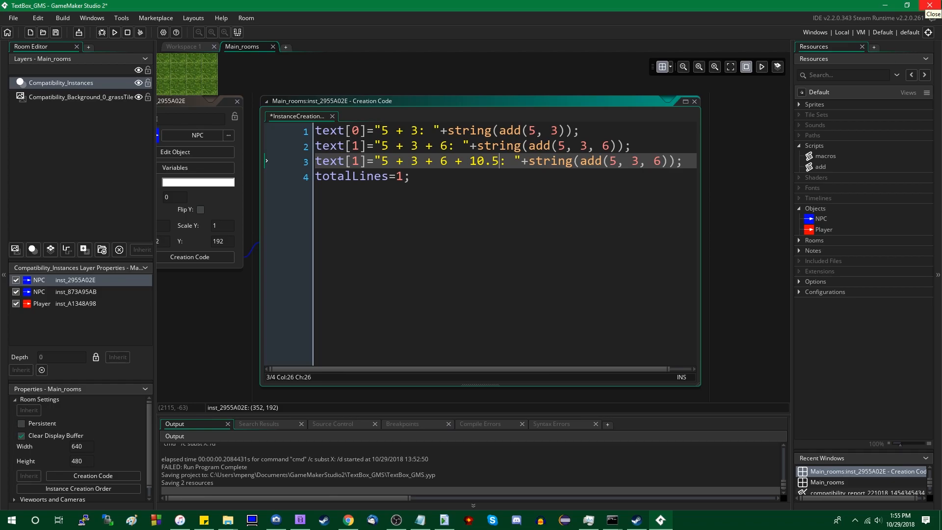
type("+ 117 + pi")
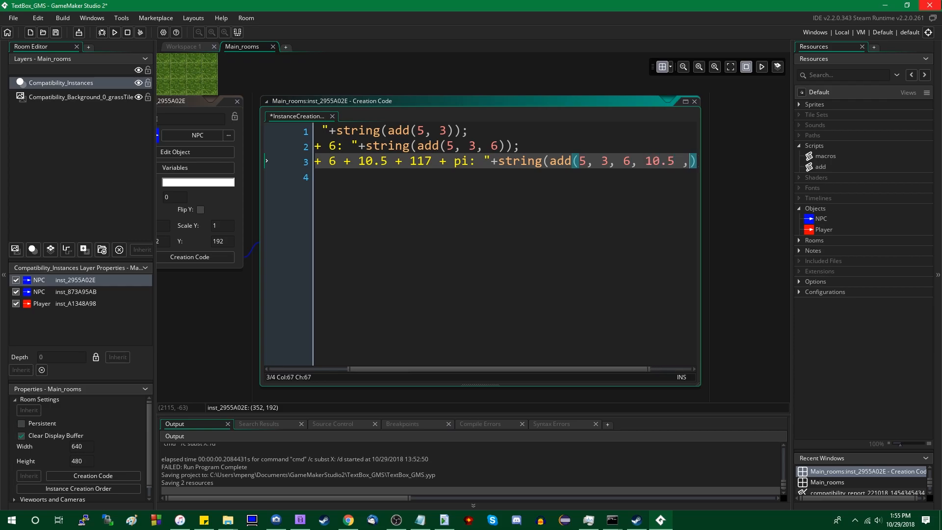
- Extend the call to add(5, 3, 6, 10.5, 117, pi) and save the creation code
type(", 117, pi")
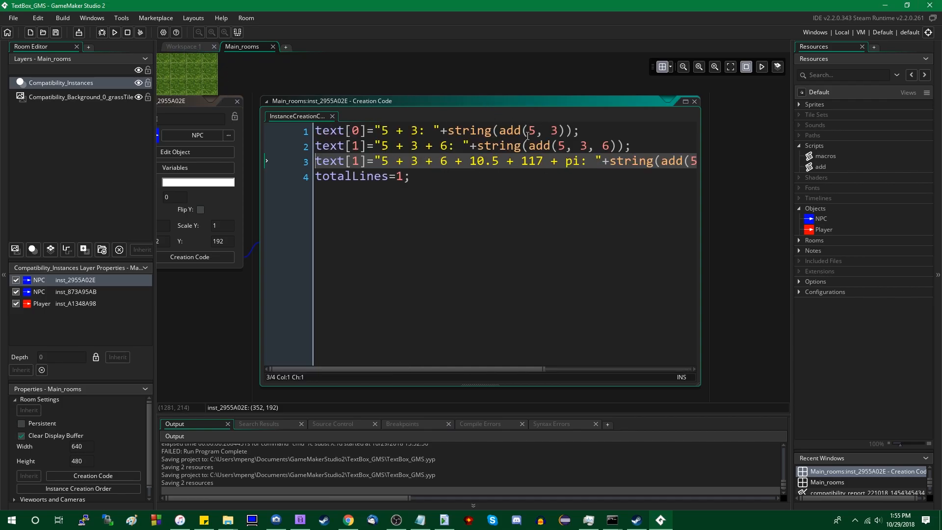
left_click(410, 176)
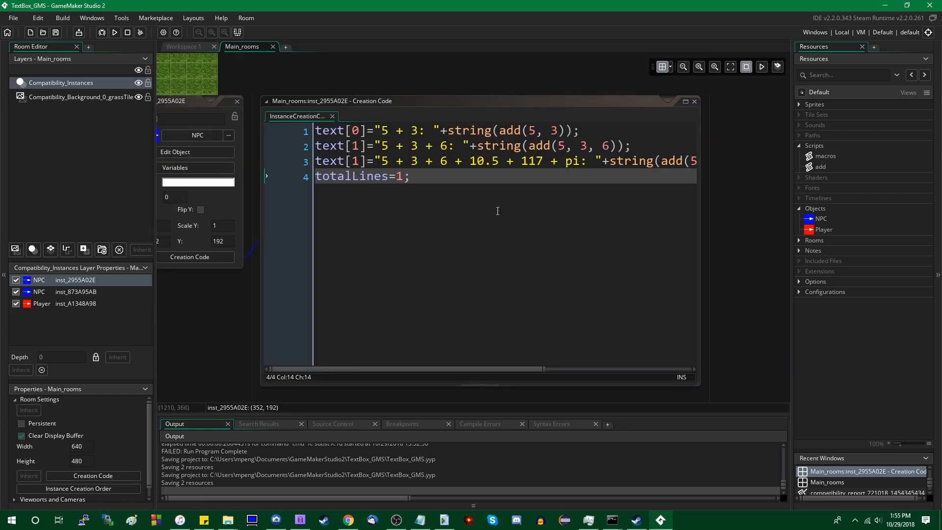
- Run the game to test the add calls, then close the game window
left_click(114, 33)
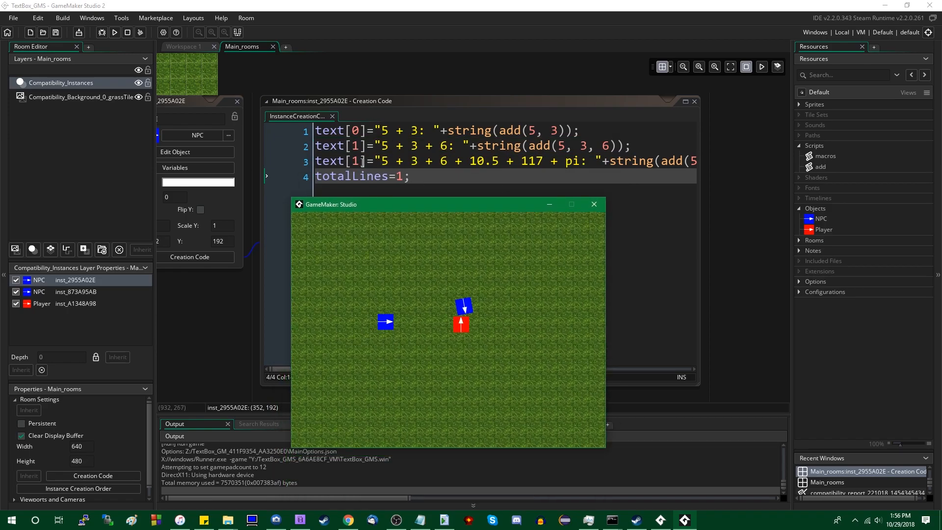
mouse_move(595, 204)
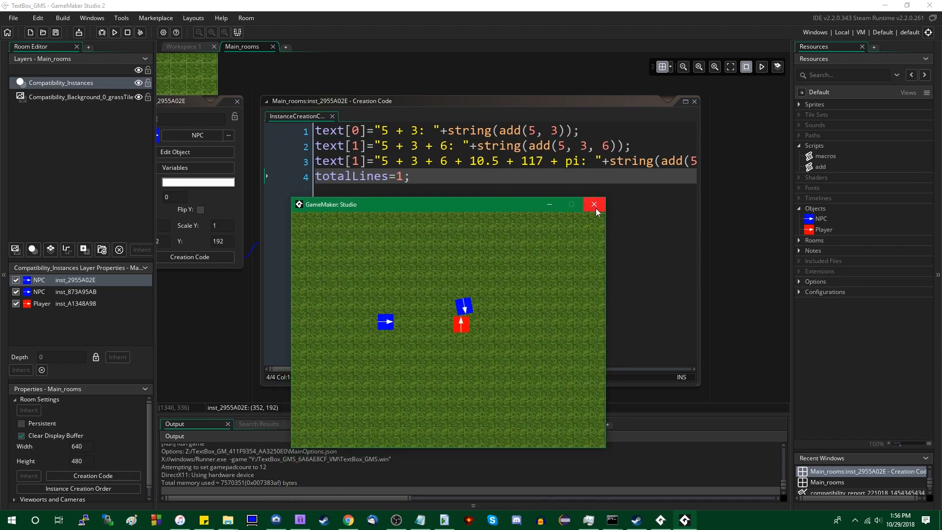
left_click(594, 204)
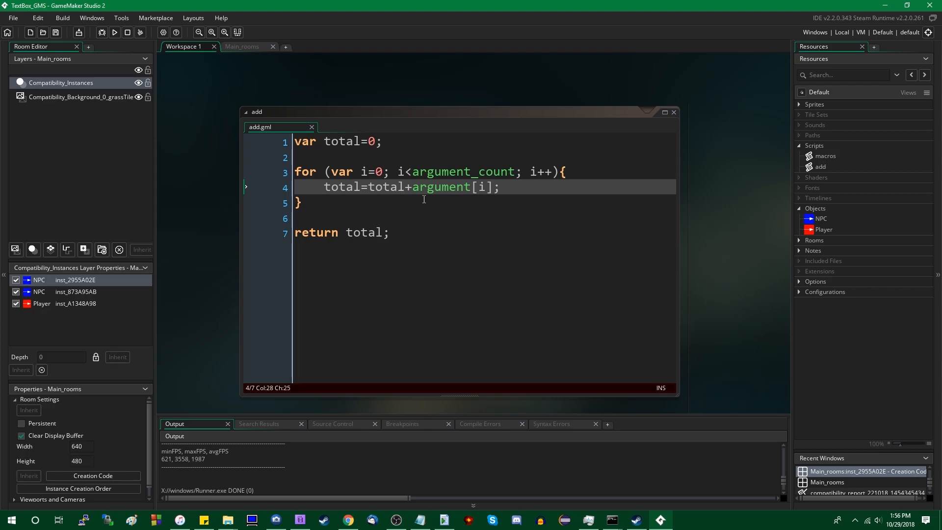
mouse_move(474, 220)
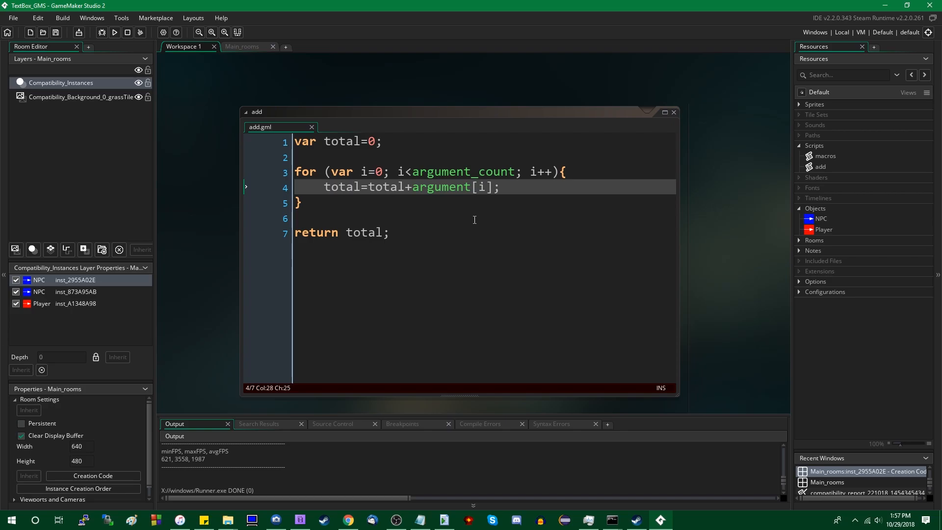
left_click(498, 187)
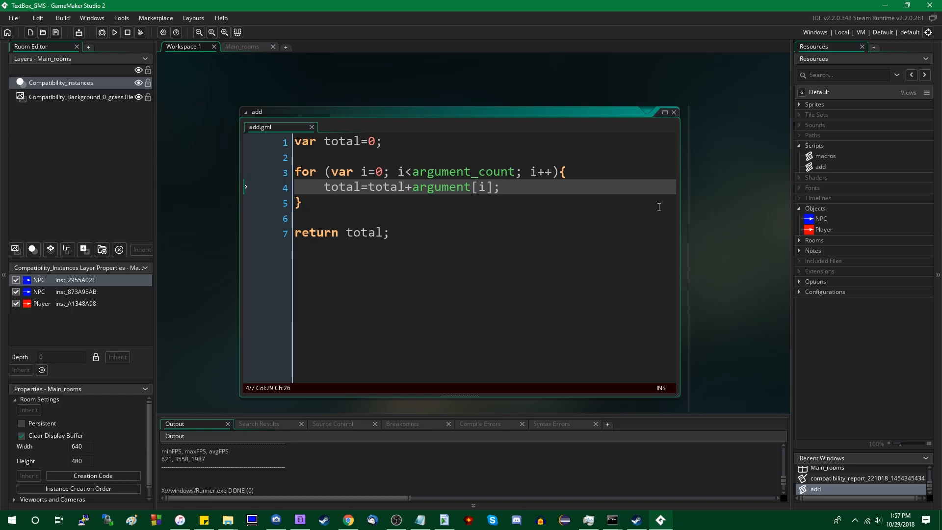
left_click(243, 46)
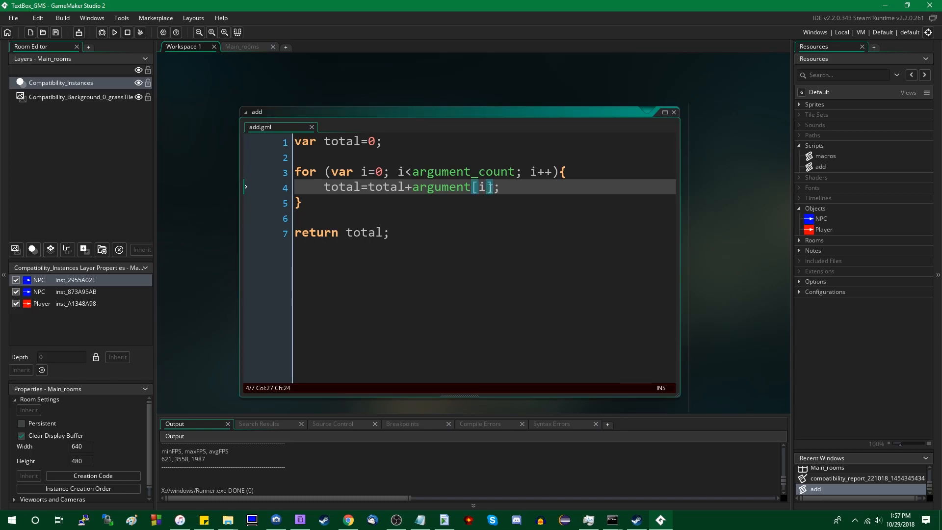
double_click(442, 186)
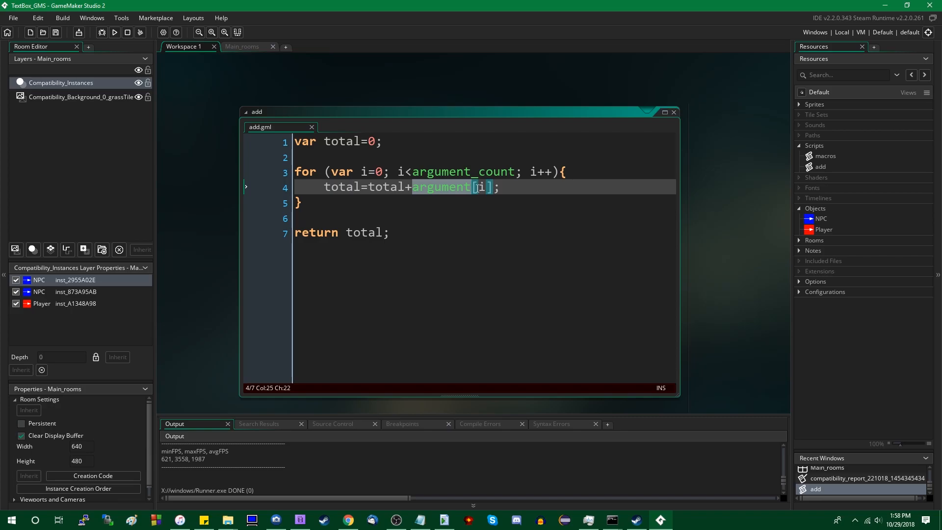
left_click(484, 186)
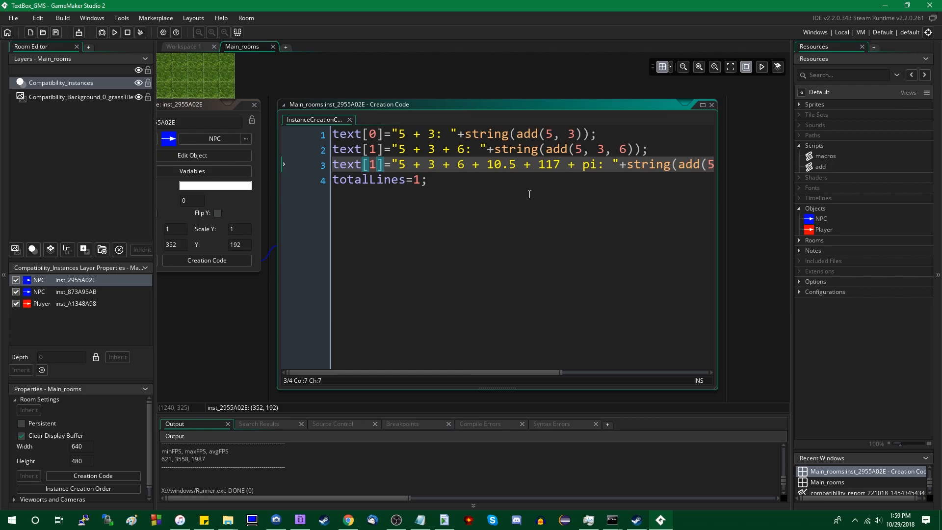
mouse_move(455, 130)
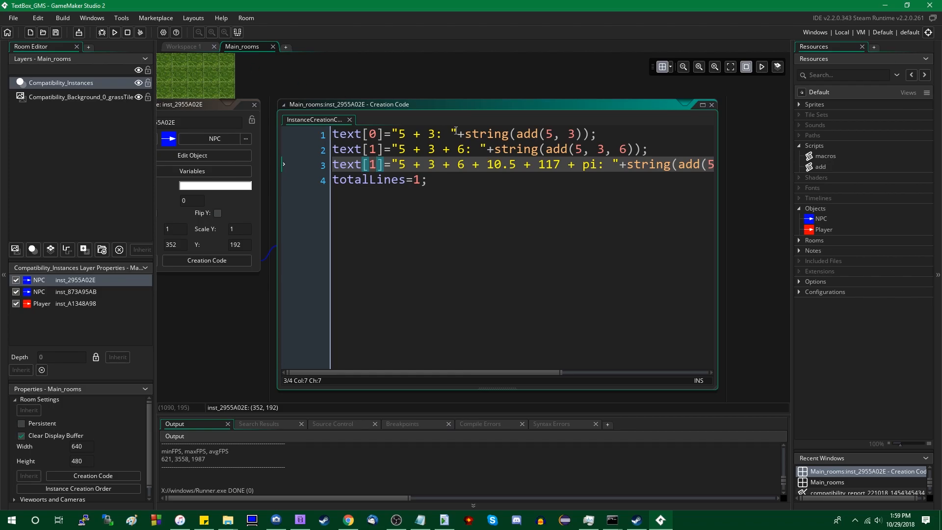